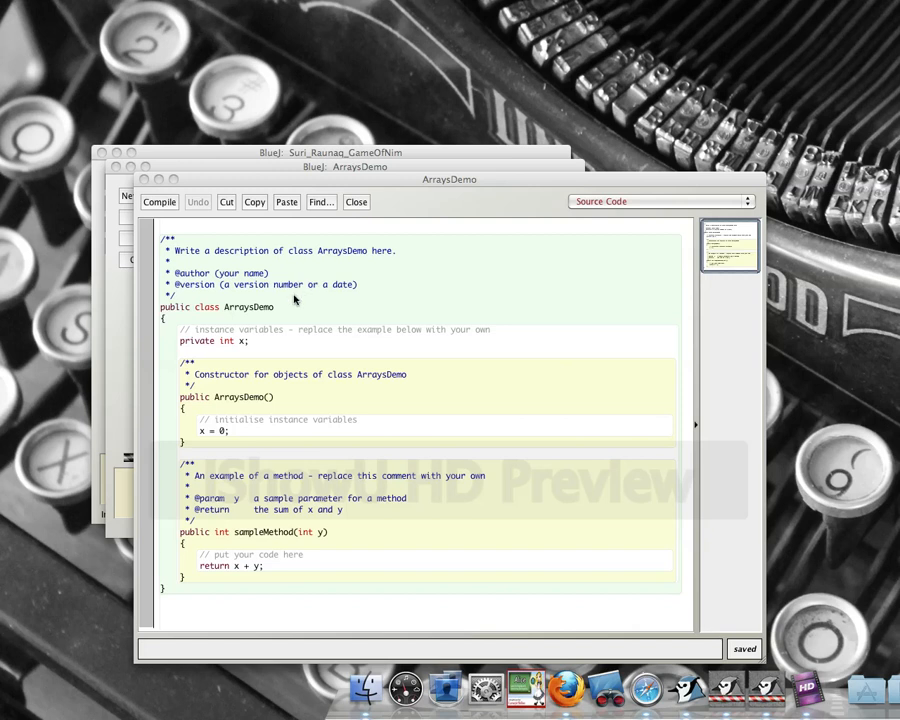
pyautogui.moveTo(204, 344)
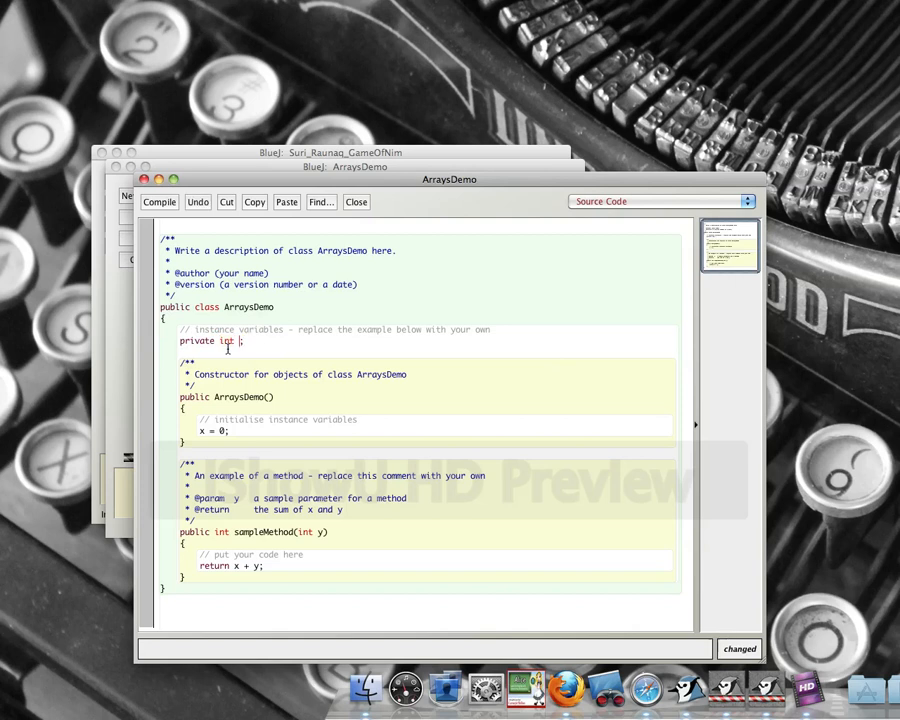
# - Rewrite the field as 'private int [] arrayVar = new int[10];' creating a ten-element array
pyautogui.write('[')
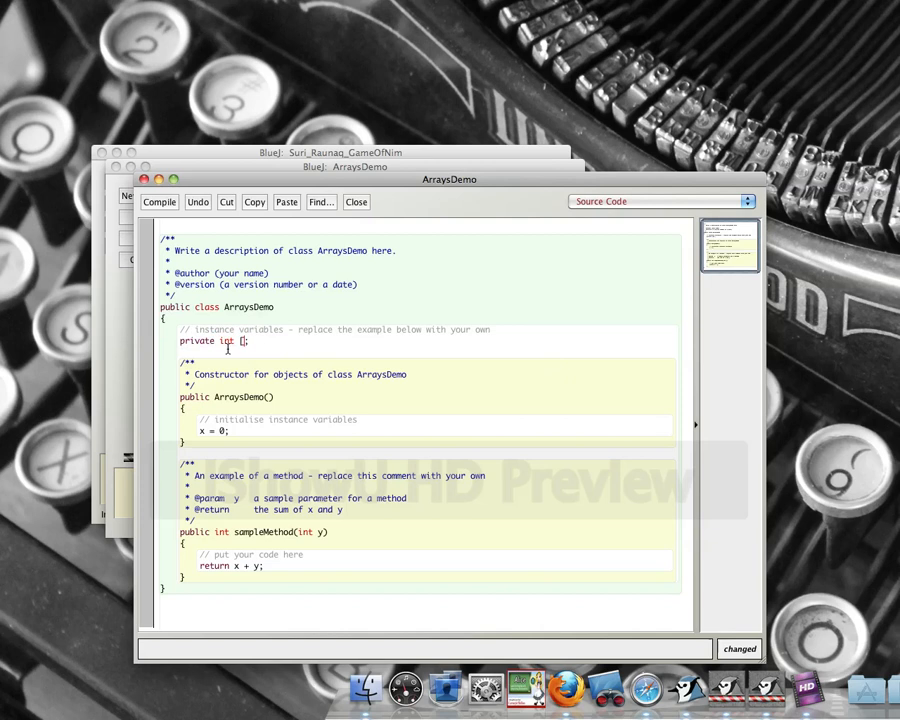
pyautogui.click(244, 340)
pyautogui.write('] arraty')
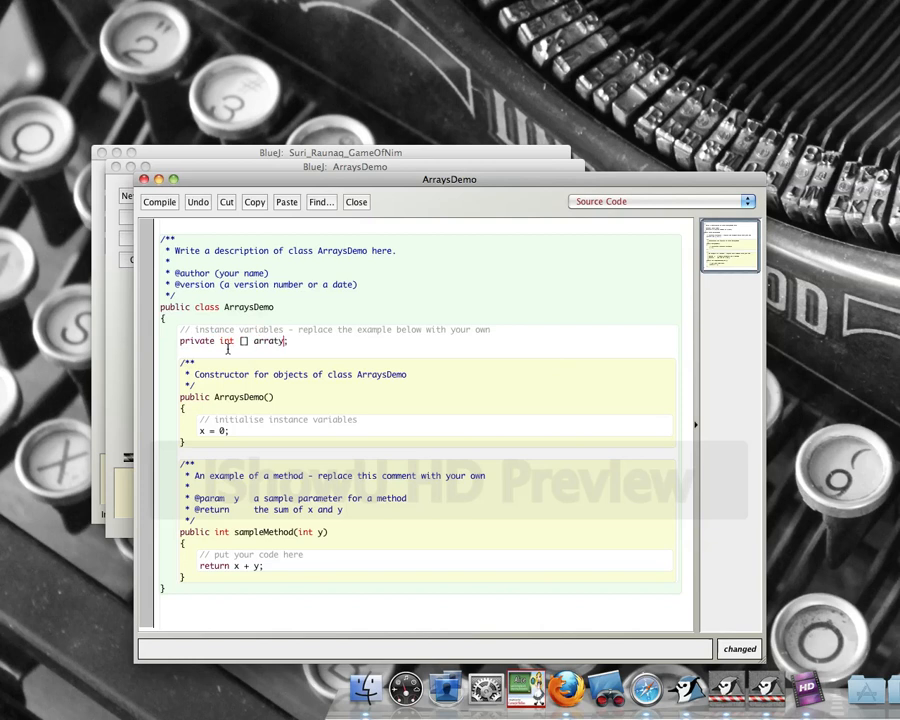
pyautogui.press('Backspace')
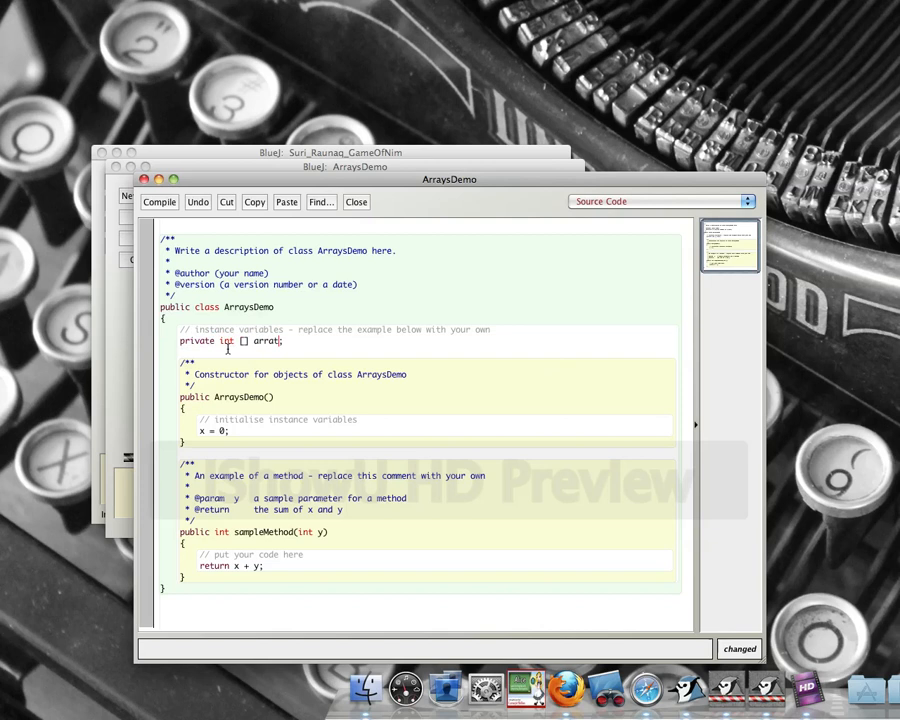
pyautogui.write('arrayVar')
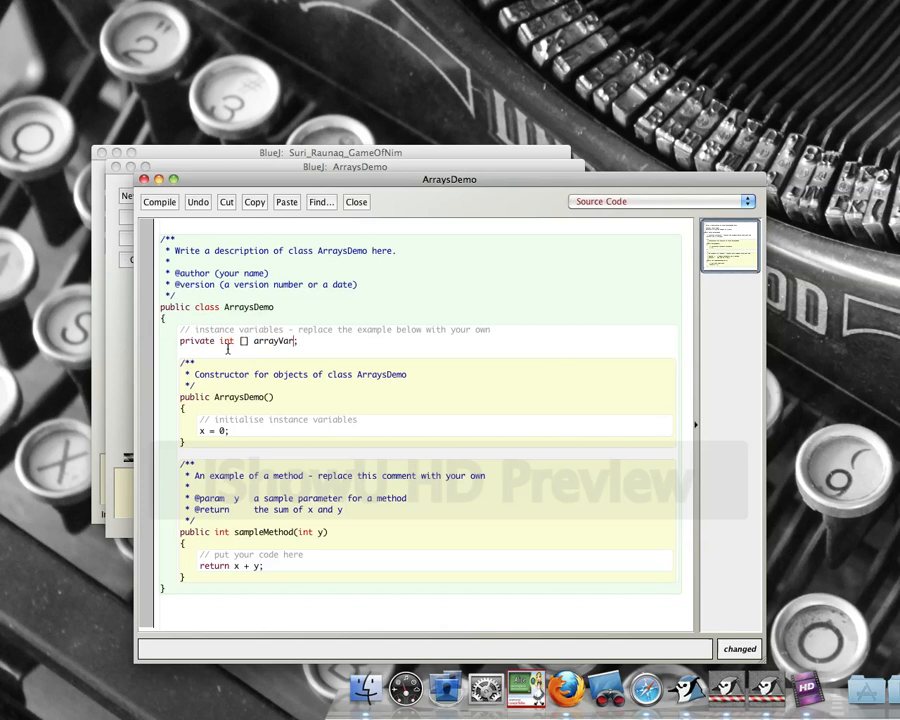
pyautogui.write('=')
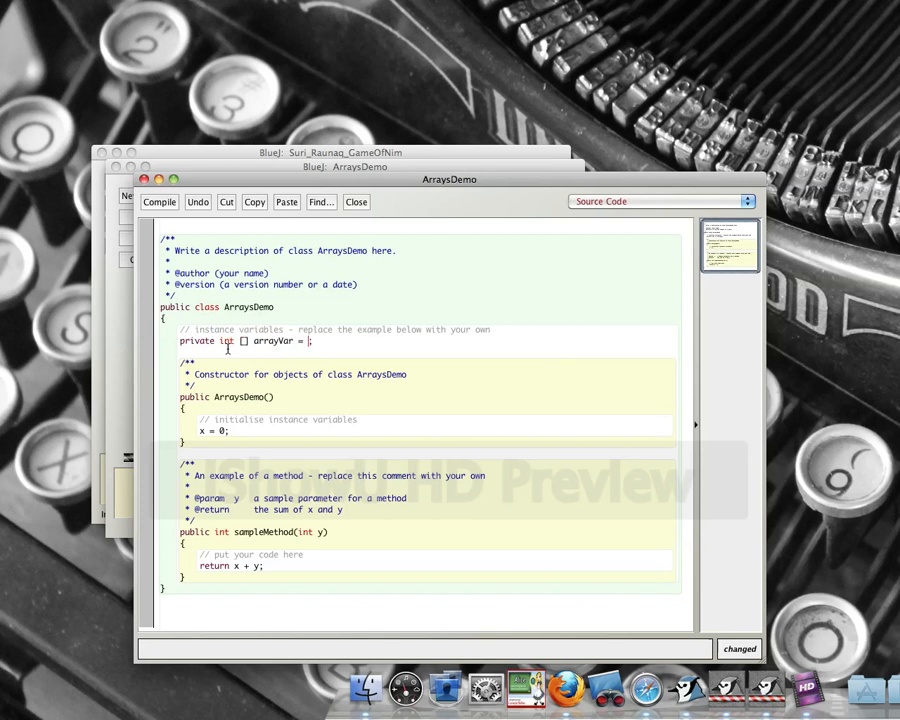
pyautogui.write('new')
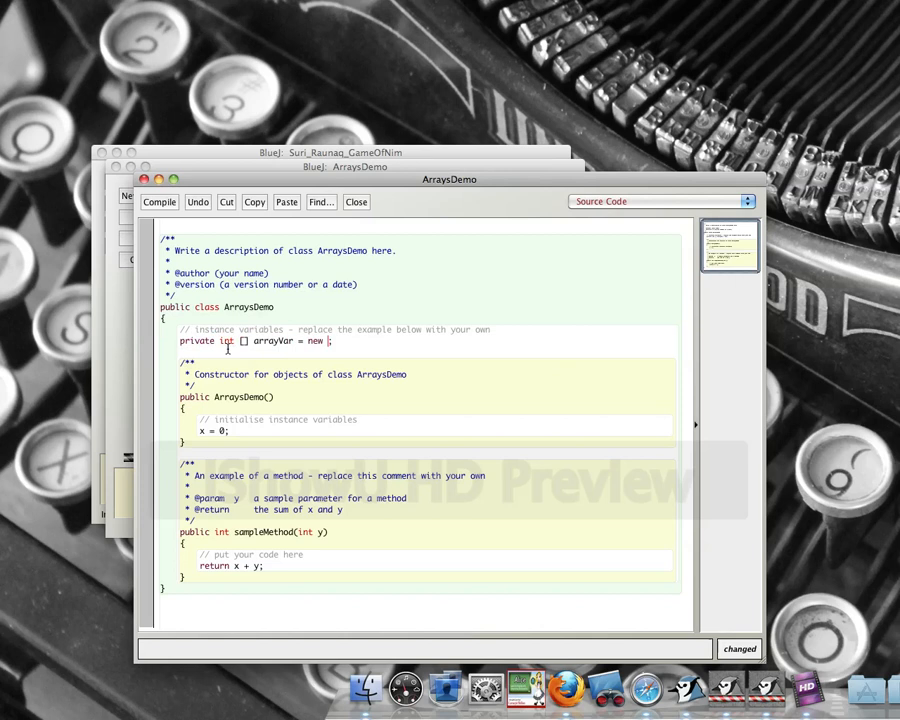
pyautogui.write('int')
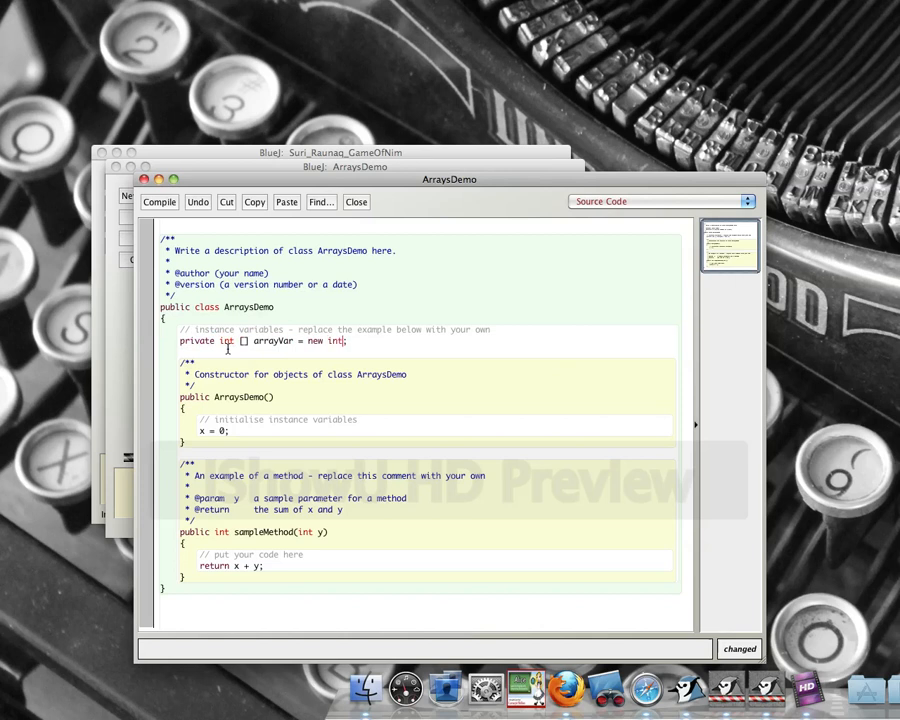
pyautogui.write('[')
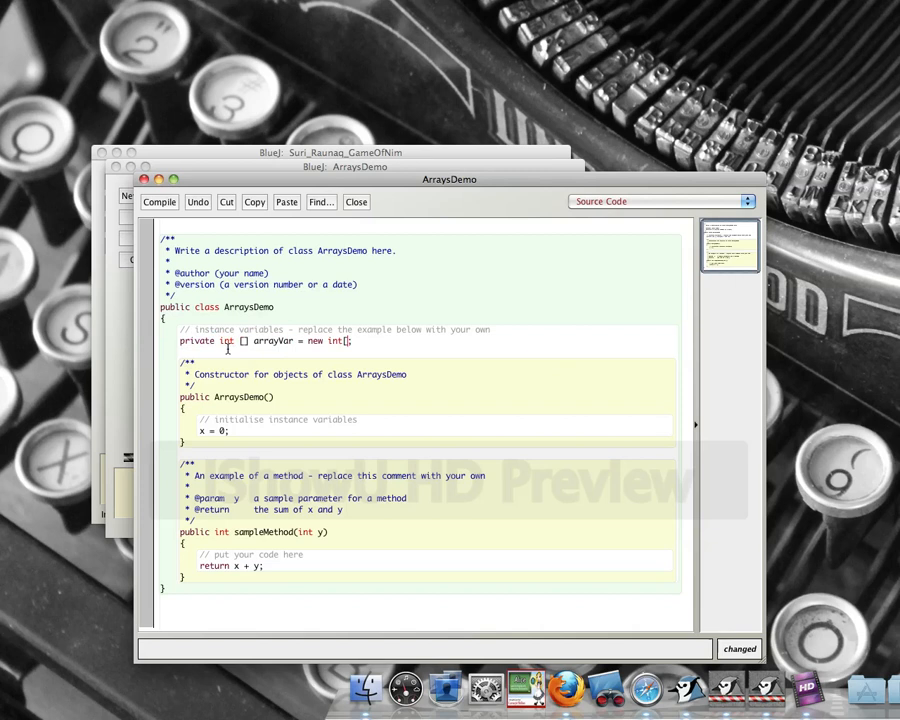
pyautogui.write('10')
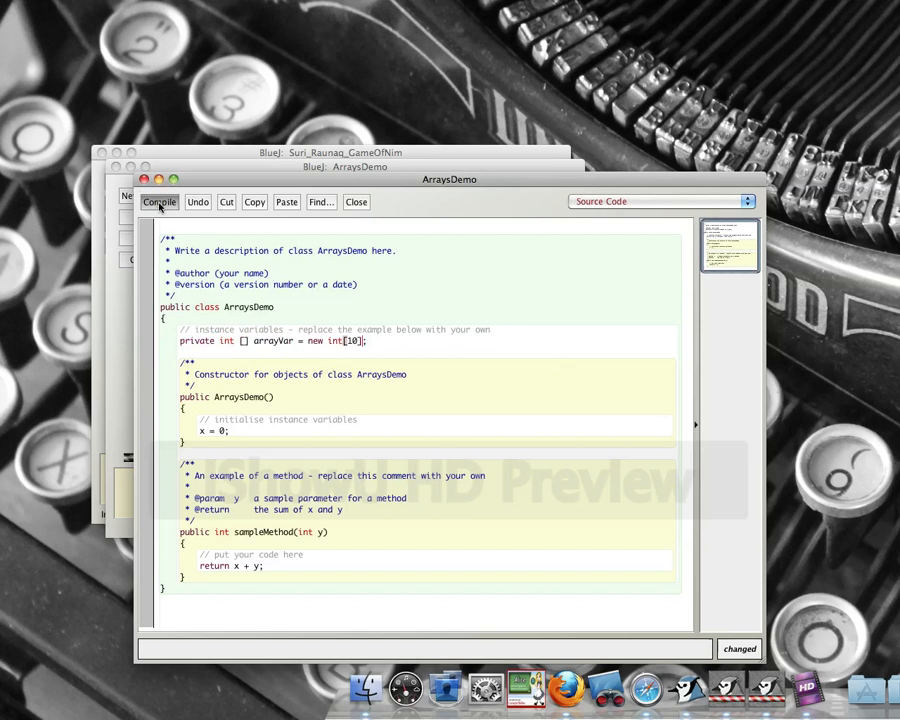
# - Compile ArraysDemo, surfacing the 'cannot find symbol - variable x' error
pyautogui.click(160, 202)
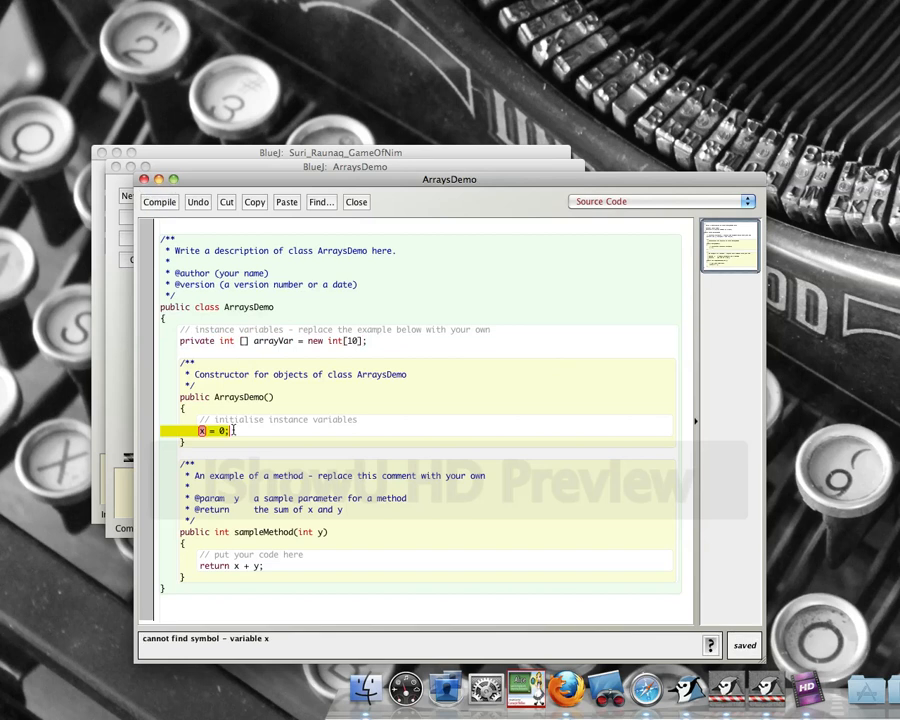
pyautogui.moveTo(364, 340)
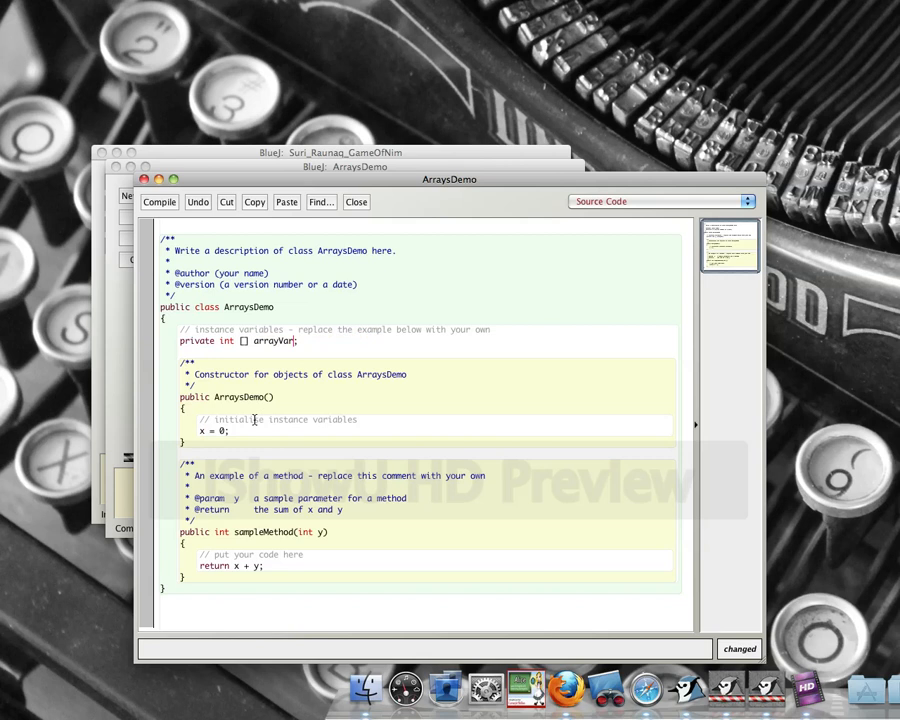
pyautogui.moveTo(236, 432)
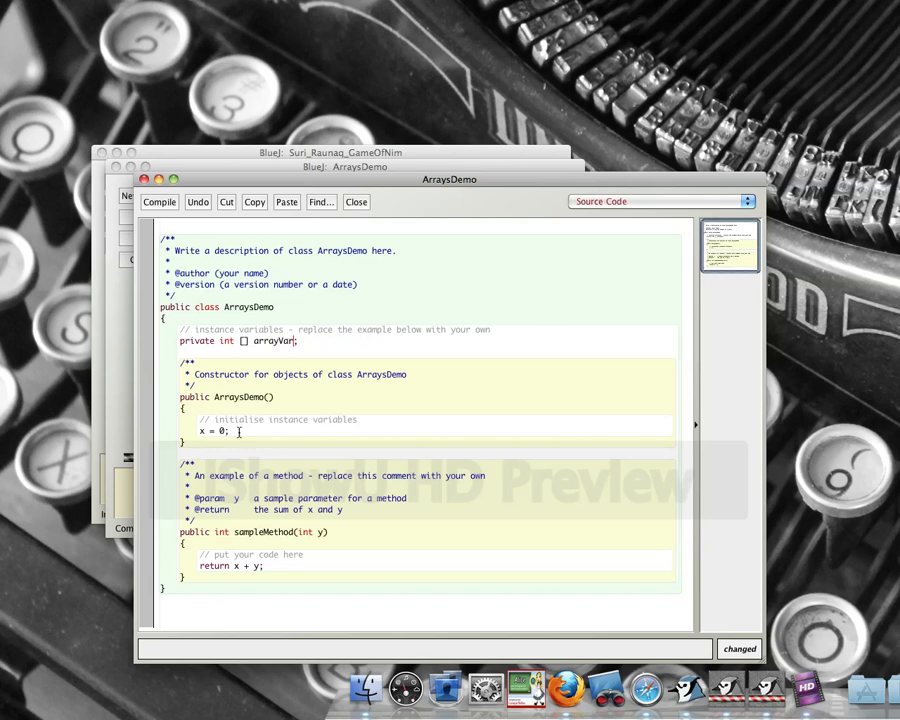
# - Replace the constructor's 'x = 0;' with 'arrayVar = new int [10];'
pyautogui.doubleClick(210, 430)
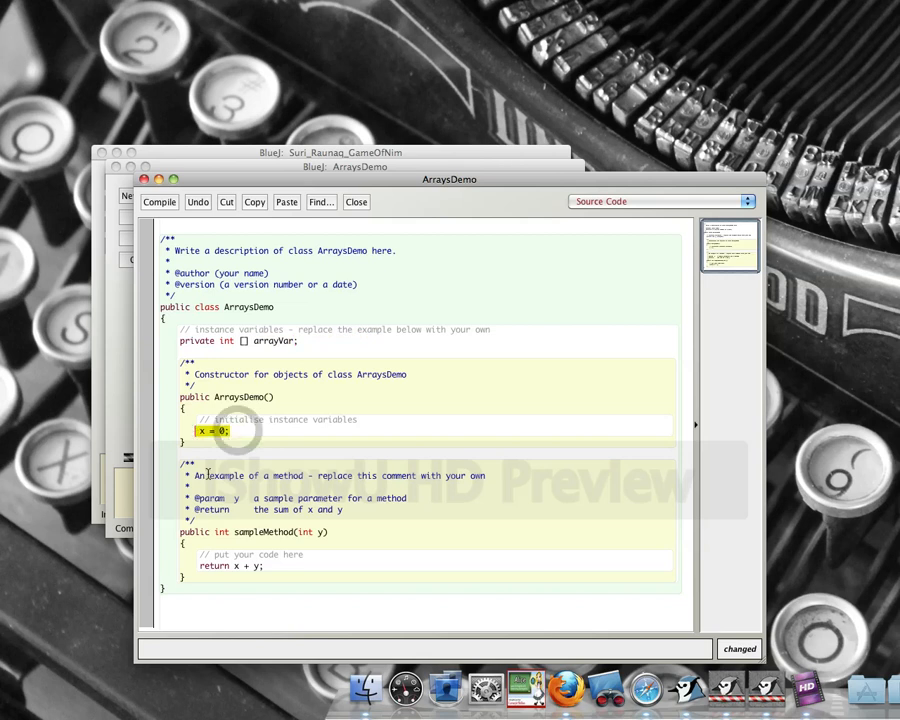
pyautogui.write('arrayVar')
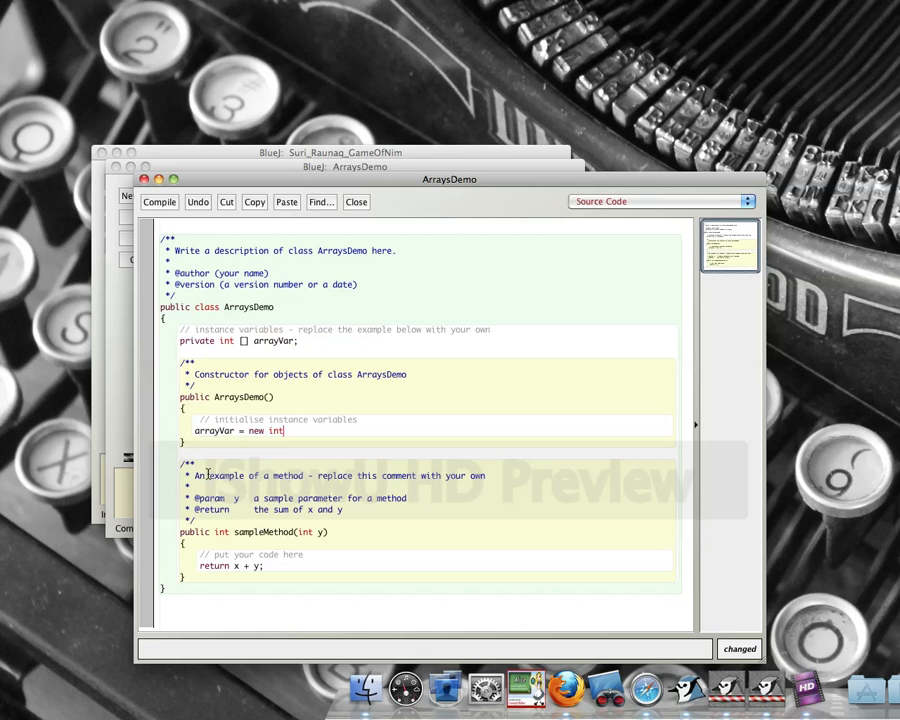
pyautogui.write('[10')
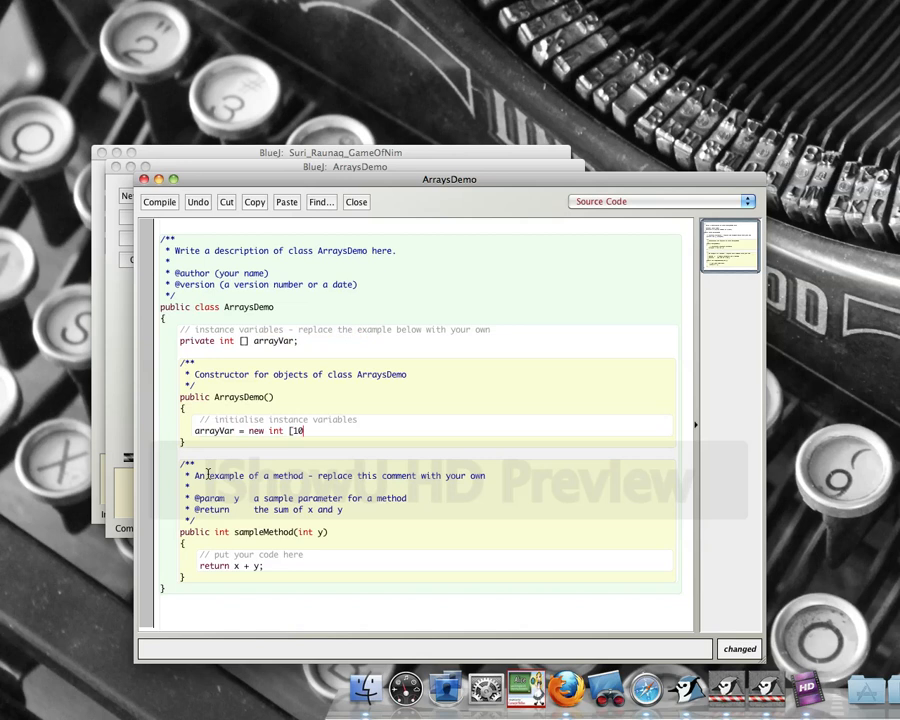
pyautogui.write("]'")
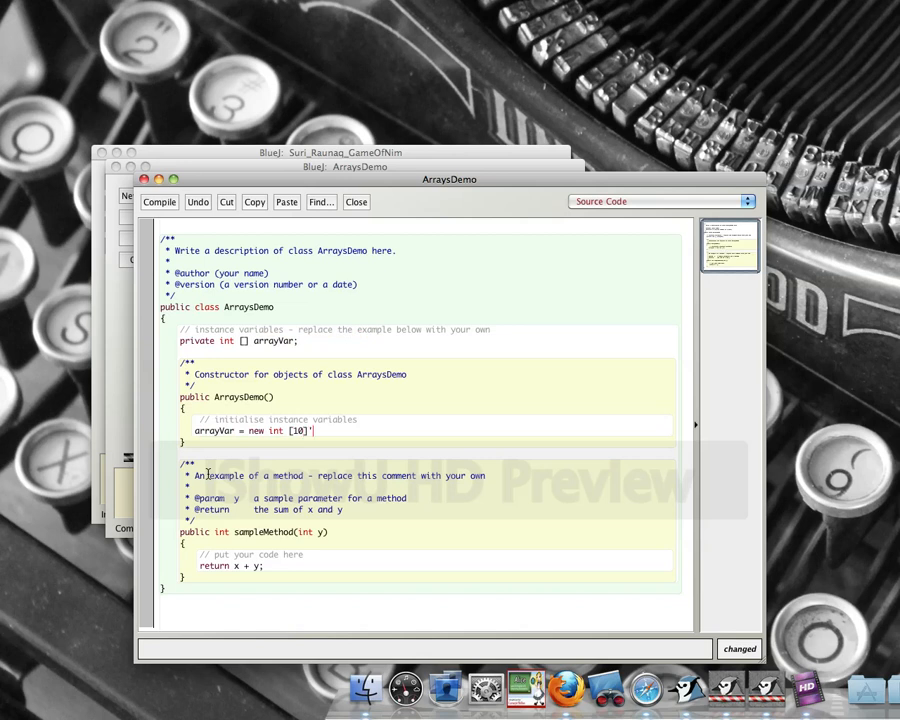
pyautogui.press('Backspace')
pyautogui.write(';')
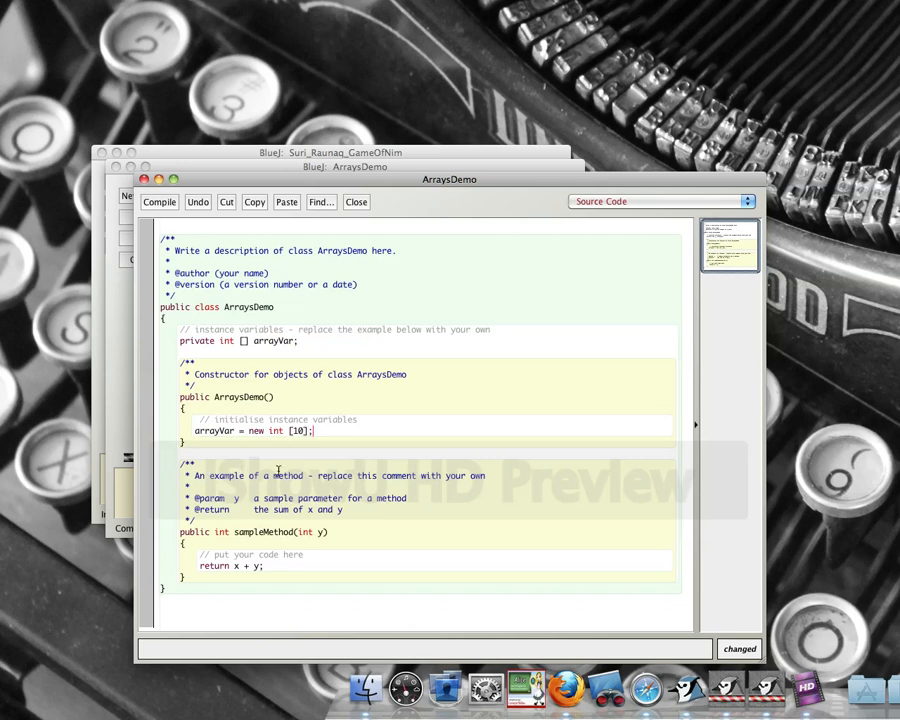
# - Write the loop header 'for (int index = 0; index < 10; index++){' in the constructor
pyautogui.write('for')
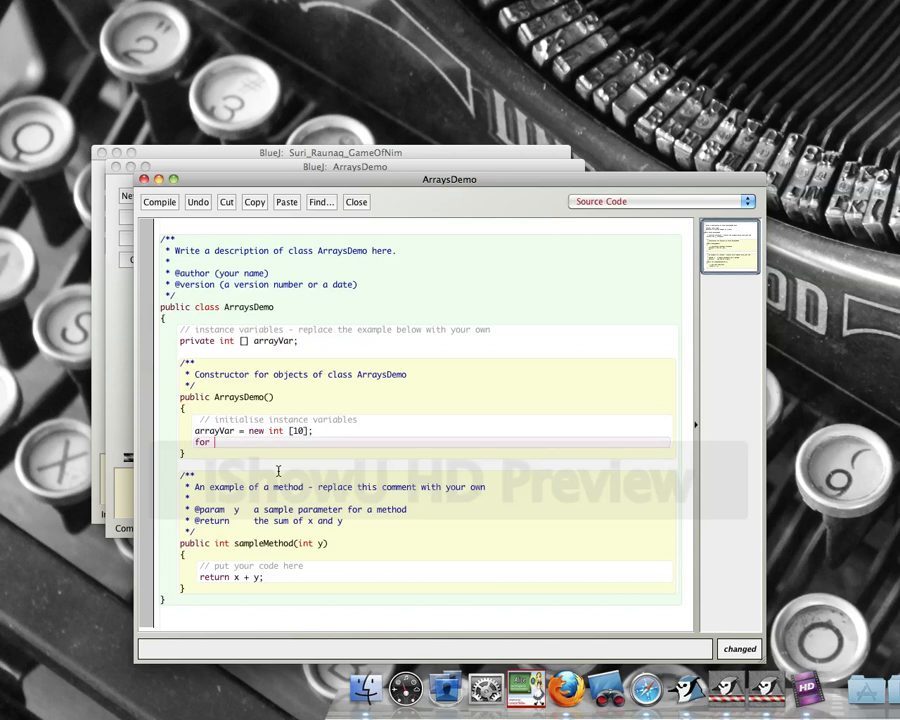
pyautogui.write('int')
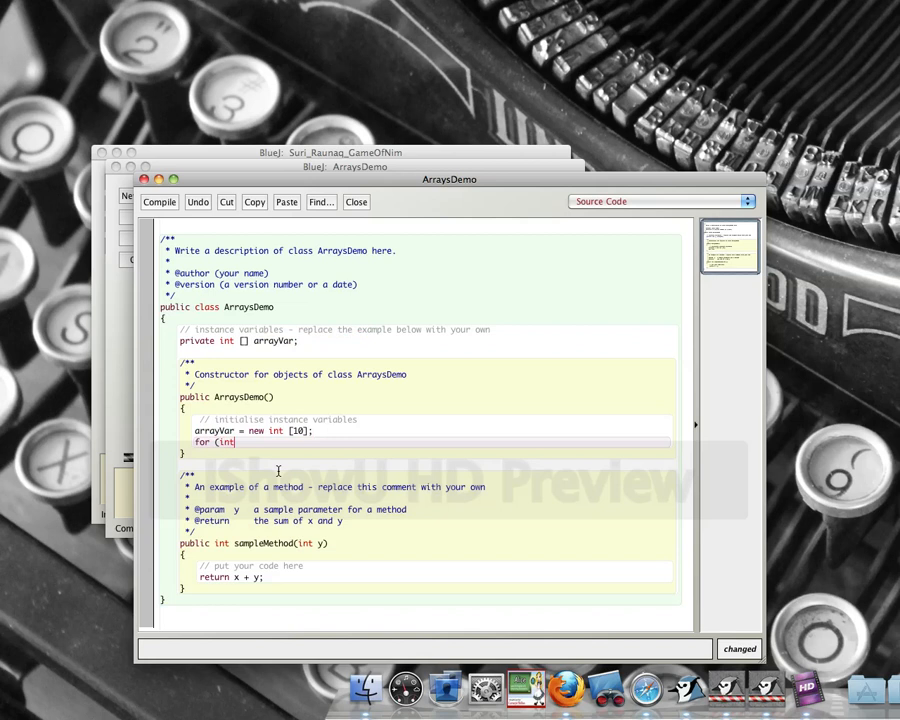
pyautogui.write('i')
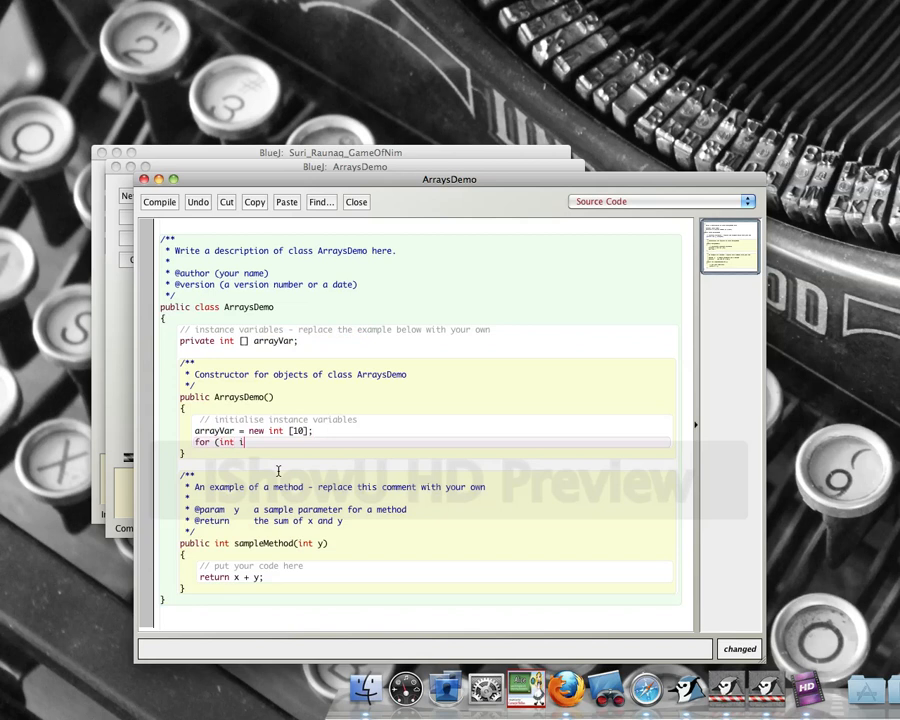
pyautogui.write('ndex = 0; inde')
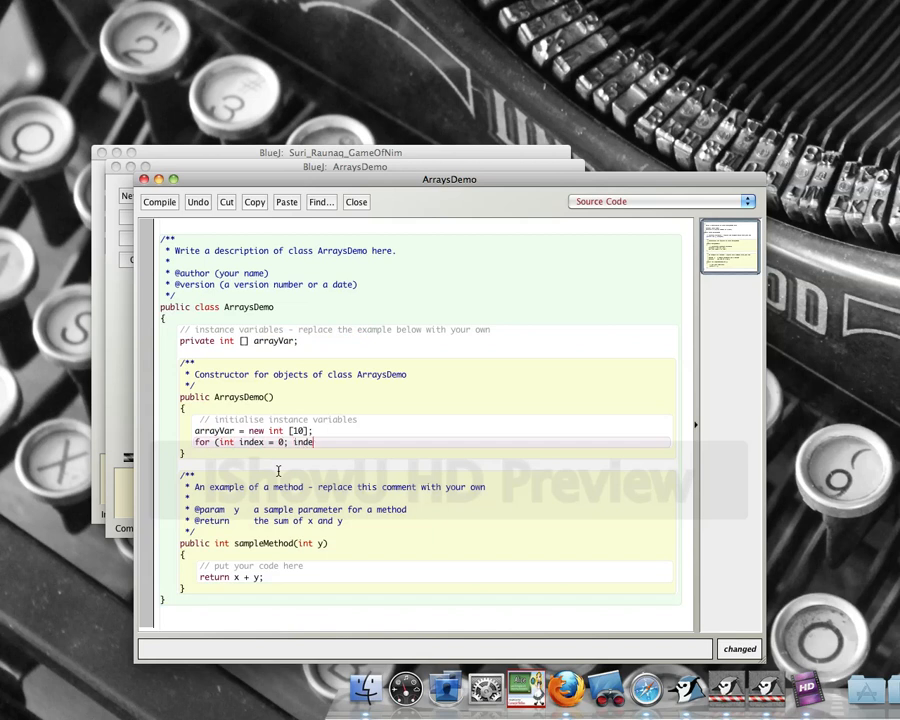
pyautogui.write('x <')
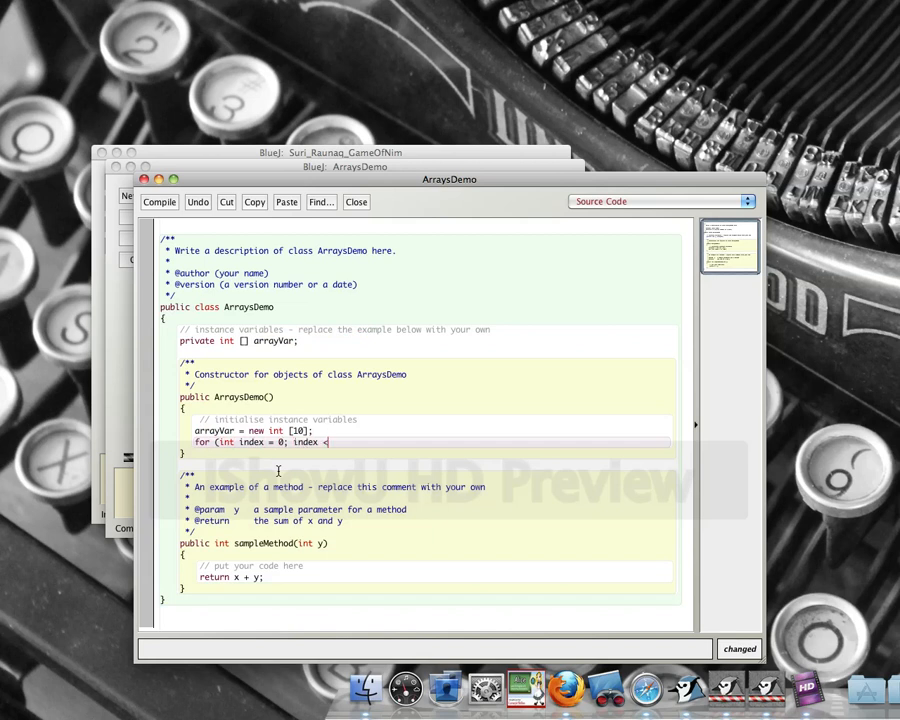
pyautogui.write('10;')
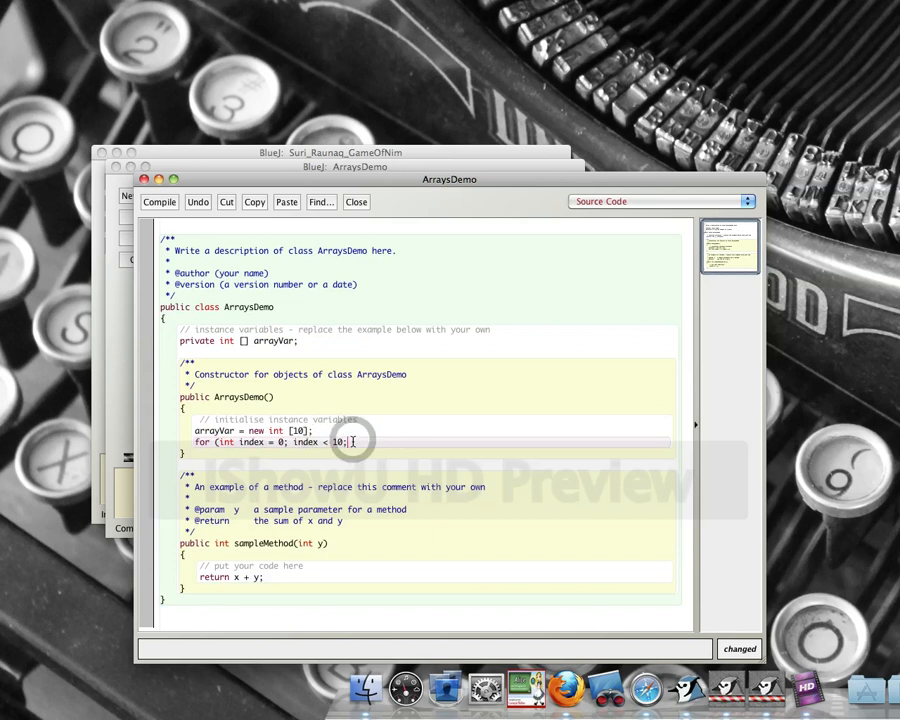
pyautogui.write('index')
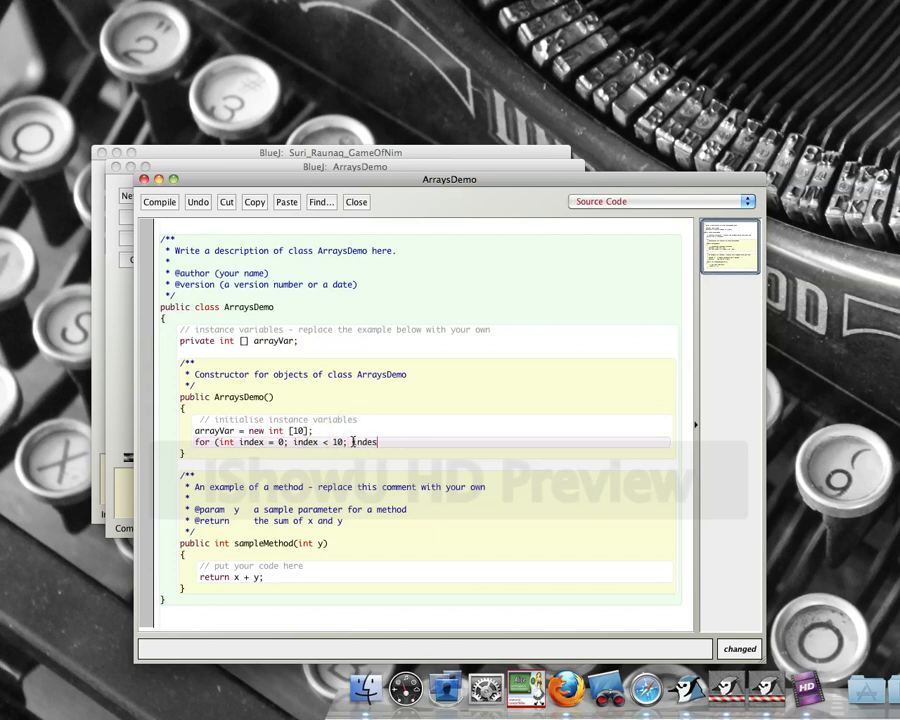
pyautogui.write('++')
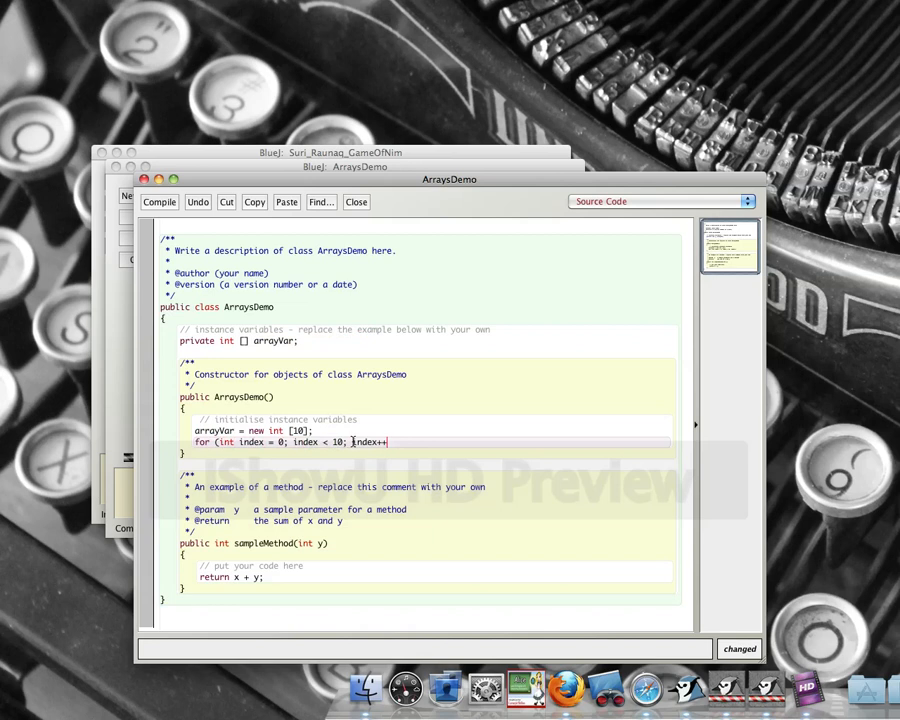
pyautogui.press('Return')
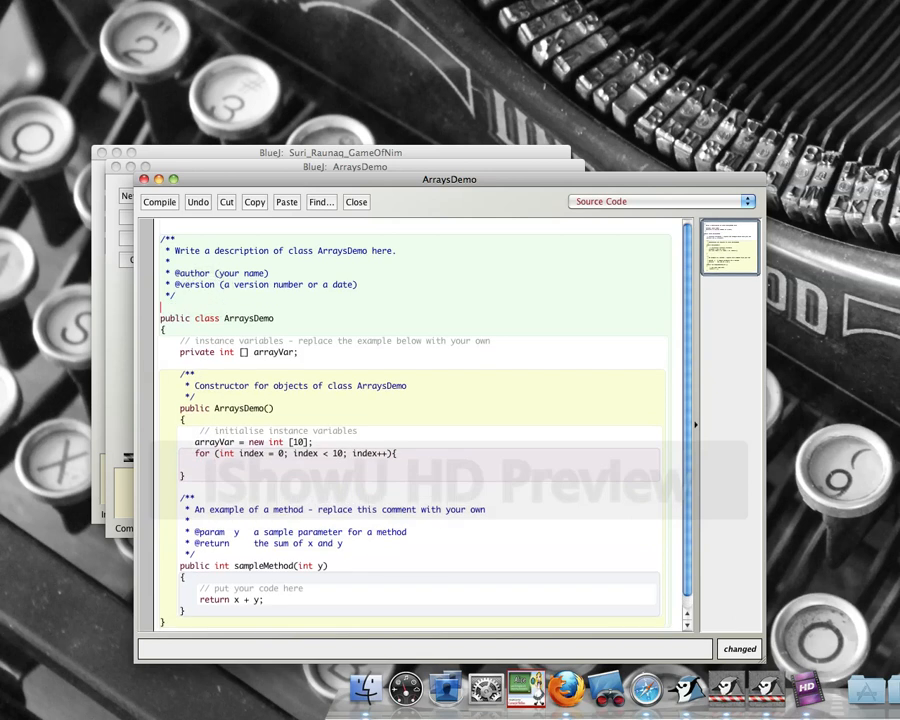
# - Add 'import java.lang.Math;' above the class, correcting the mistyped util package
pyautogui.write('import S')
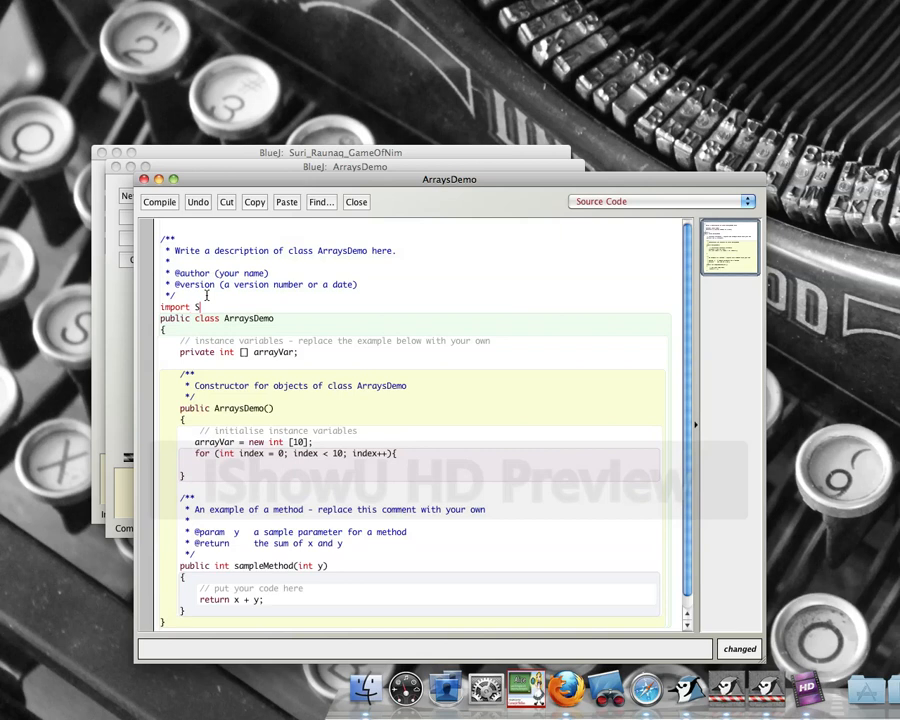
pyautogui.write('ca')
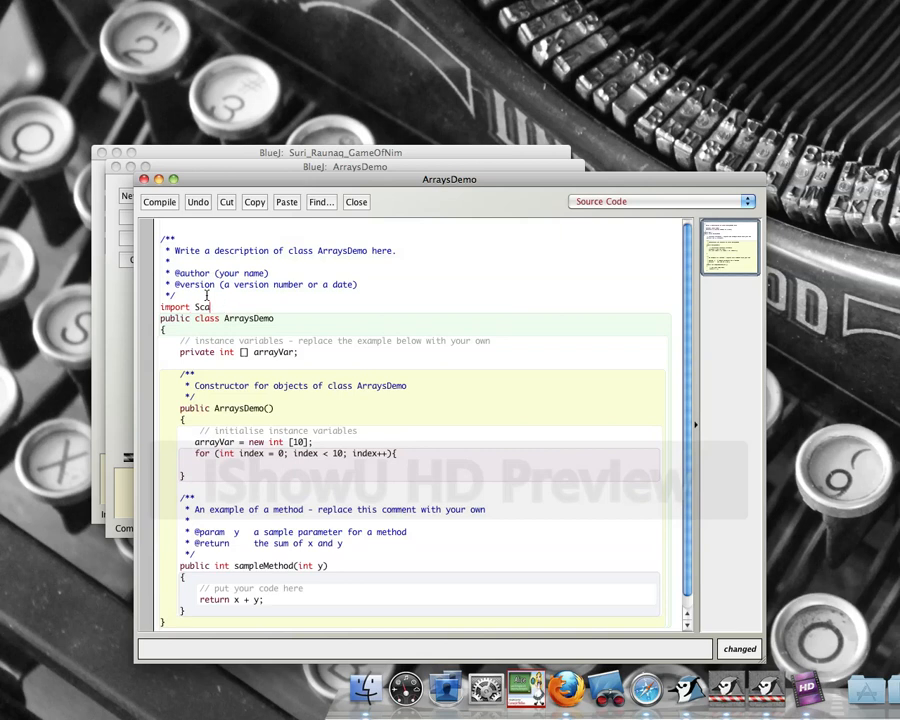
pyautogui.write('java.ut')
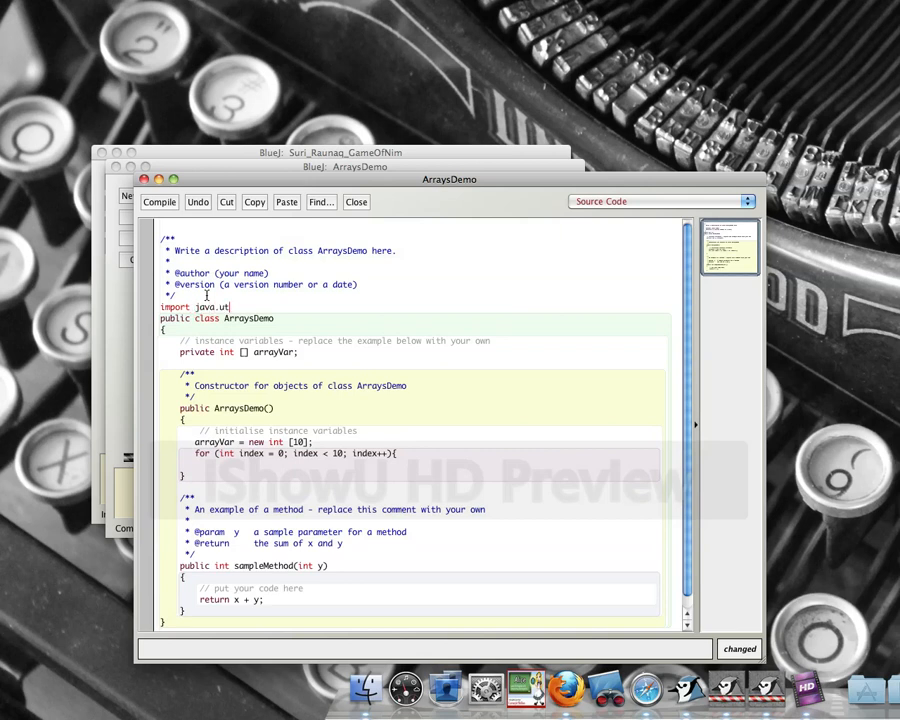
pyautogui.write('il.')
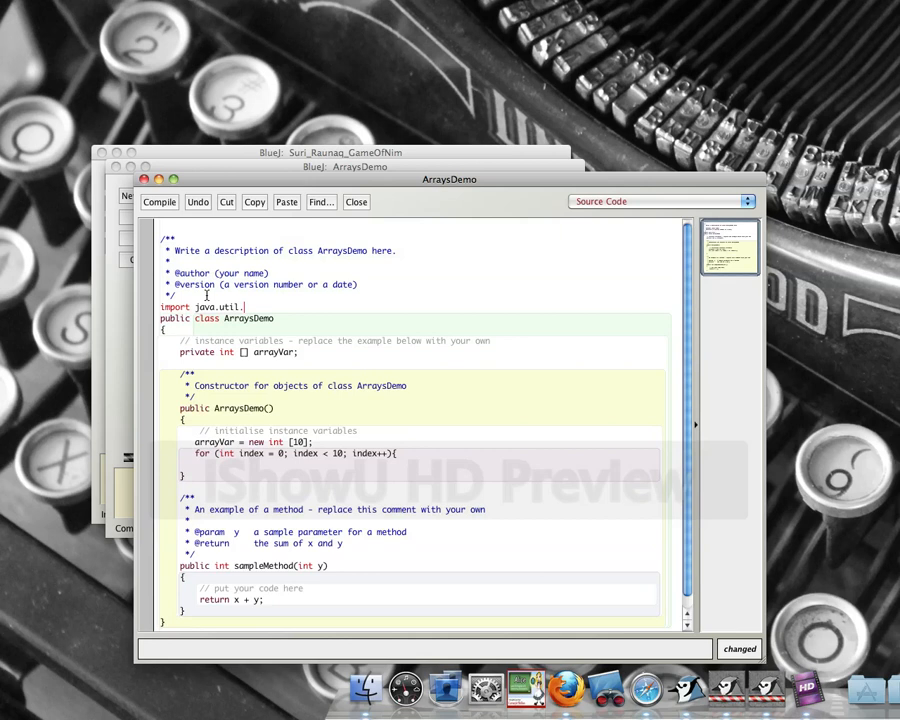
pyautogui.press('BackSpace')
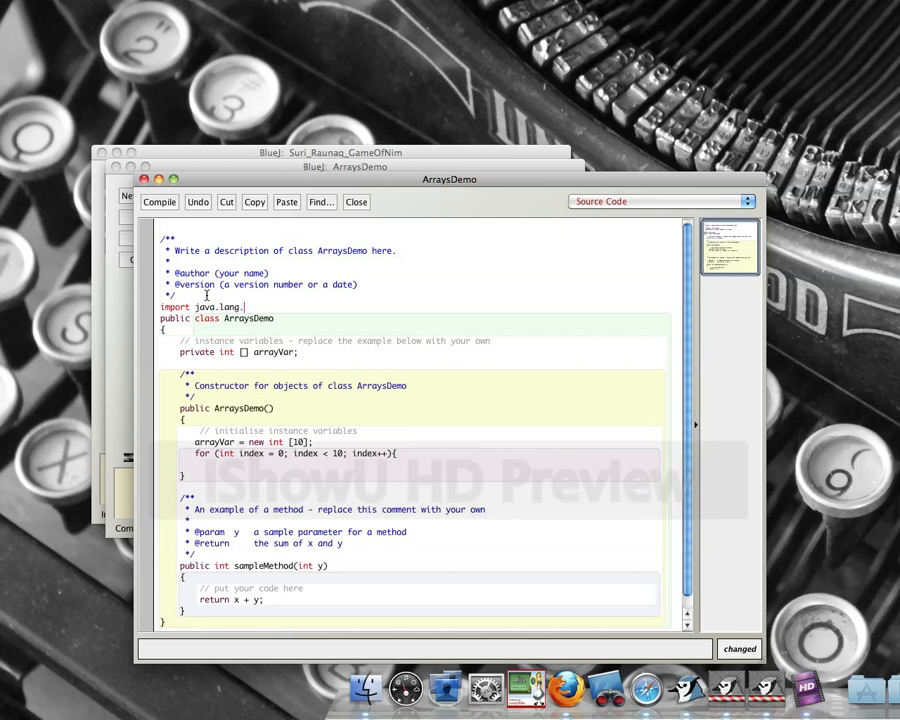
pyautogui.write('Math;')
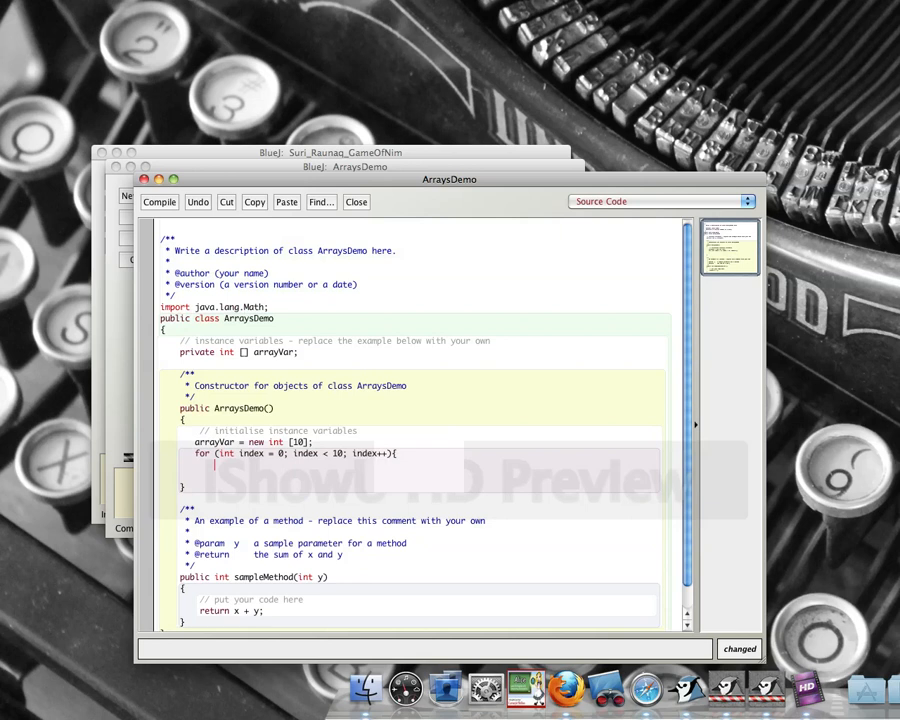
# - Start the loop body assignment 'arrayVar[index] = (int)('
pyautogui.write('arrayVar')
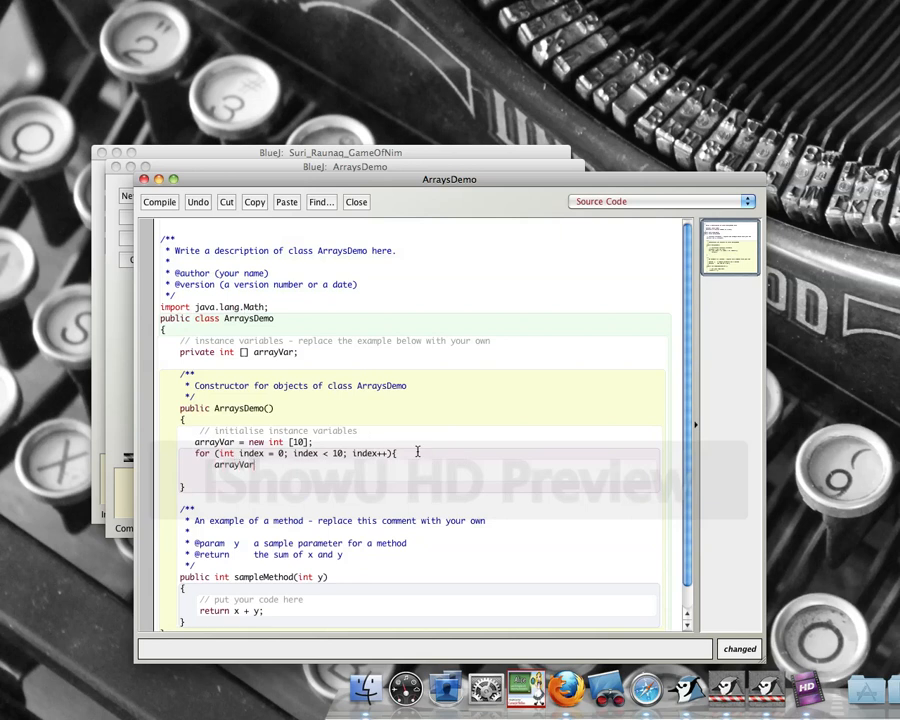
pyautogui.write('[i')
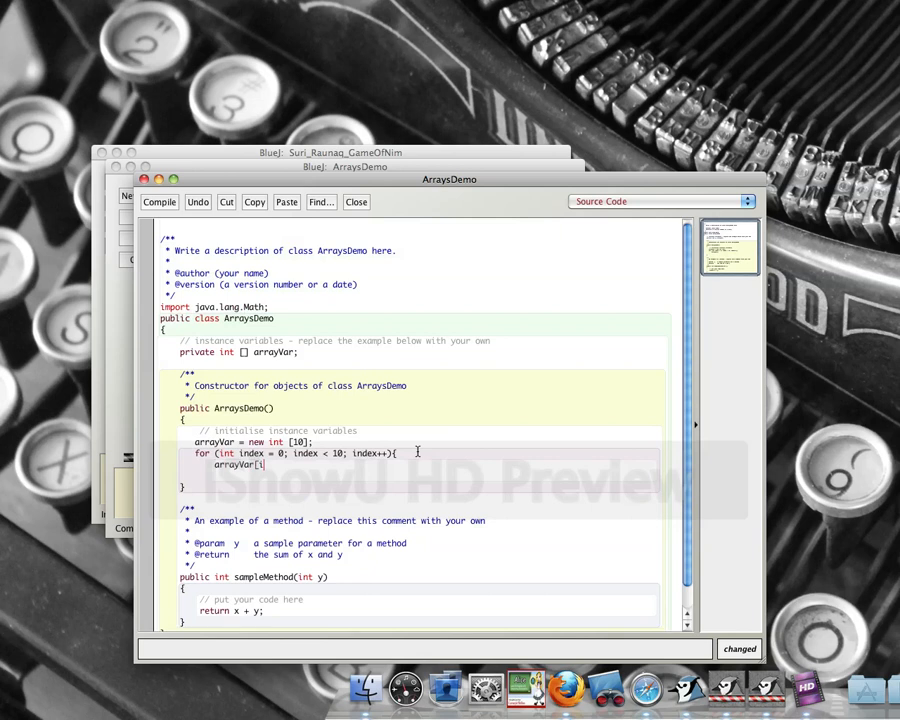
pyautogui.write('in')
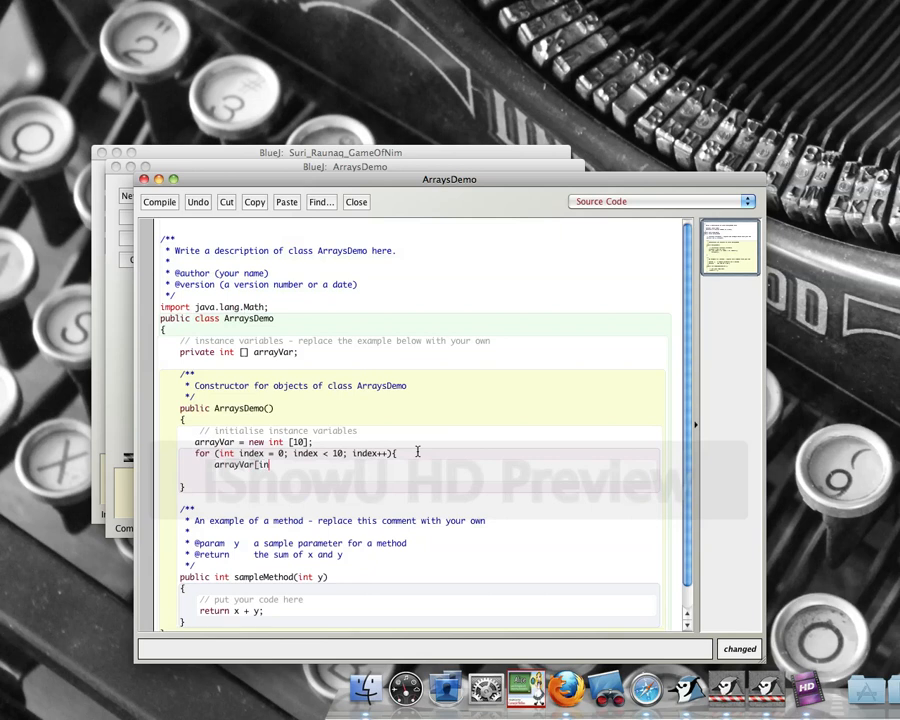
pyautogui.write('dex')
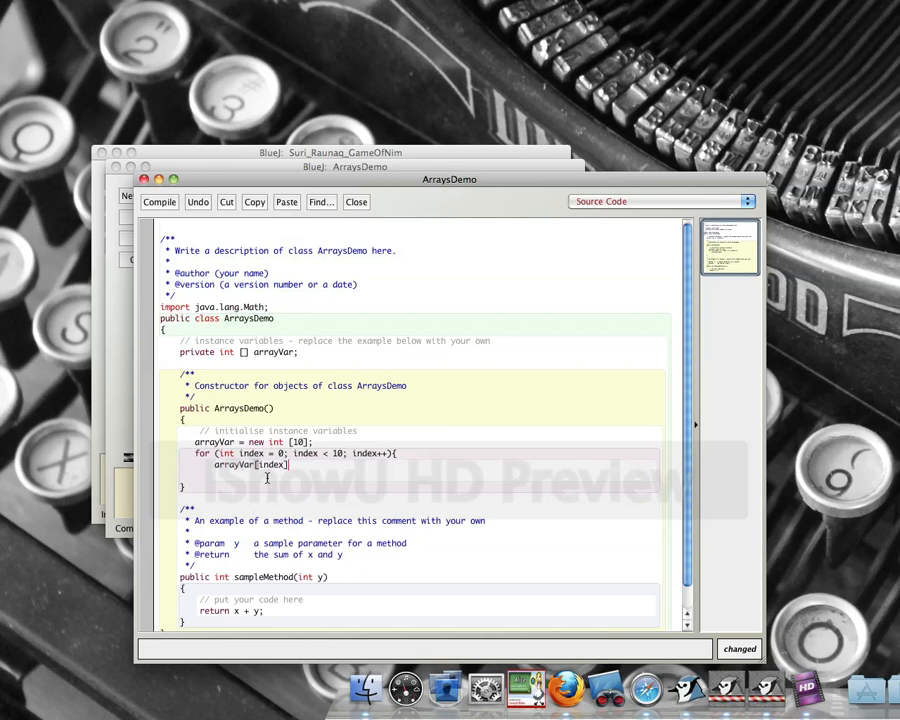
pyautogui.moveTo(340, 482)
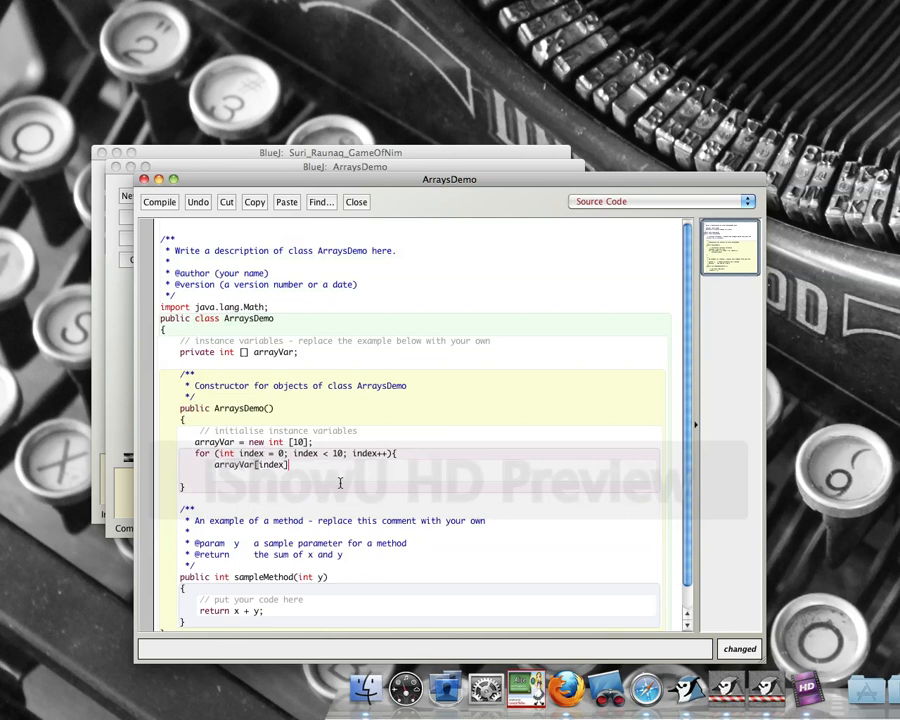
pyautogui.write('=')
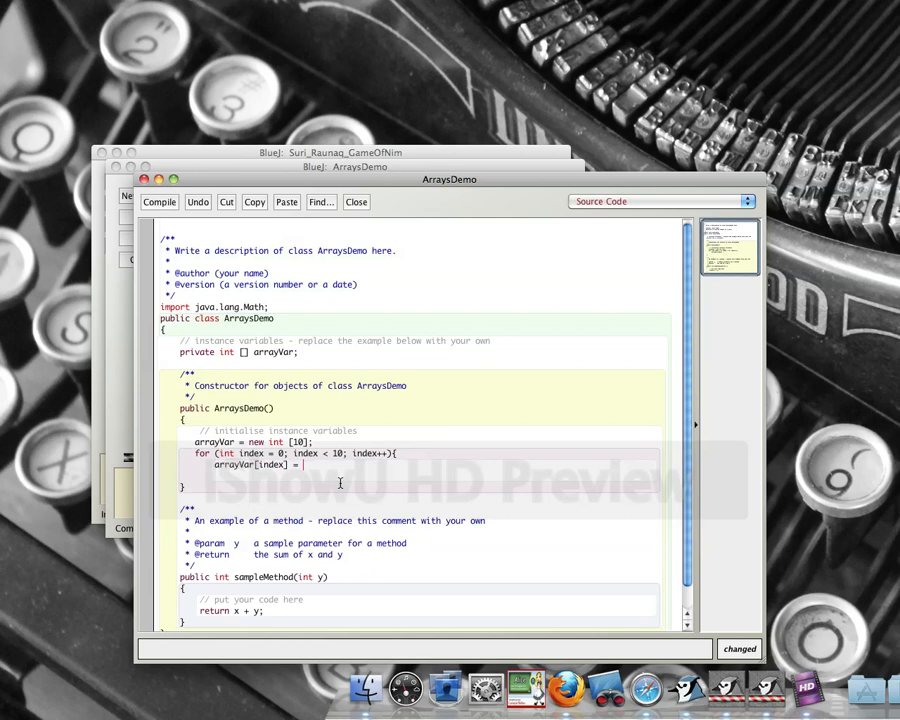
pyautogui.write('(int')
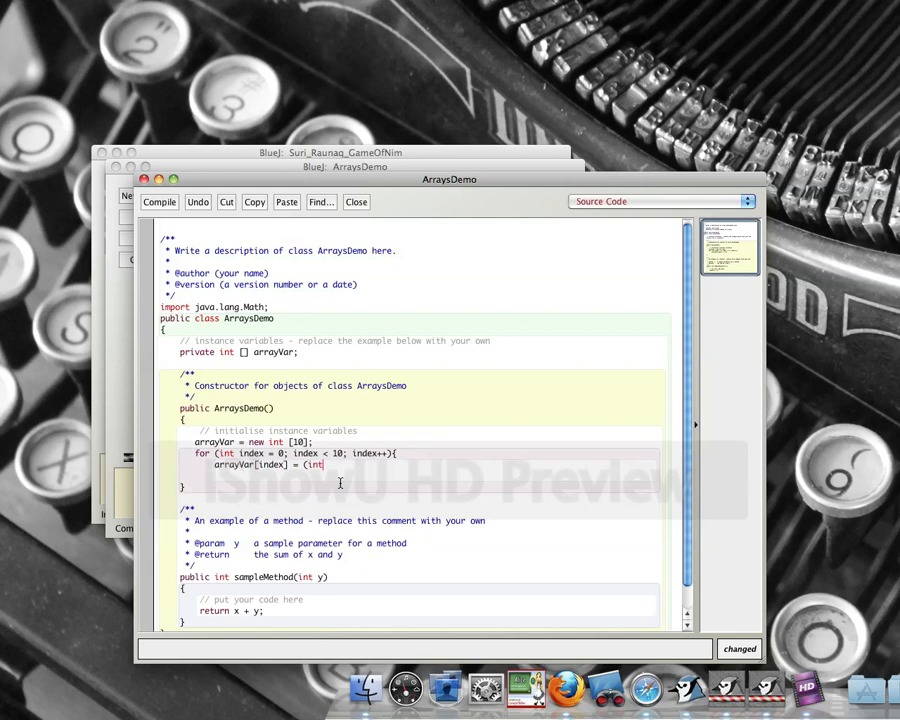
pyautogui.write(')(')
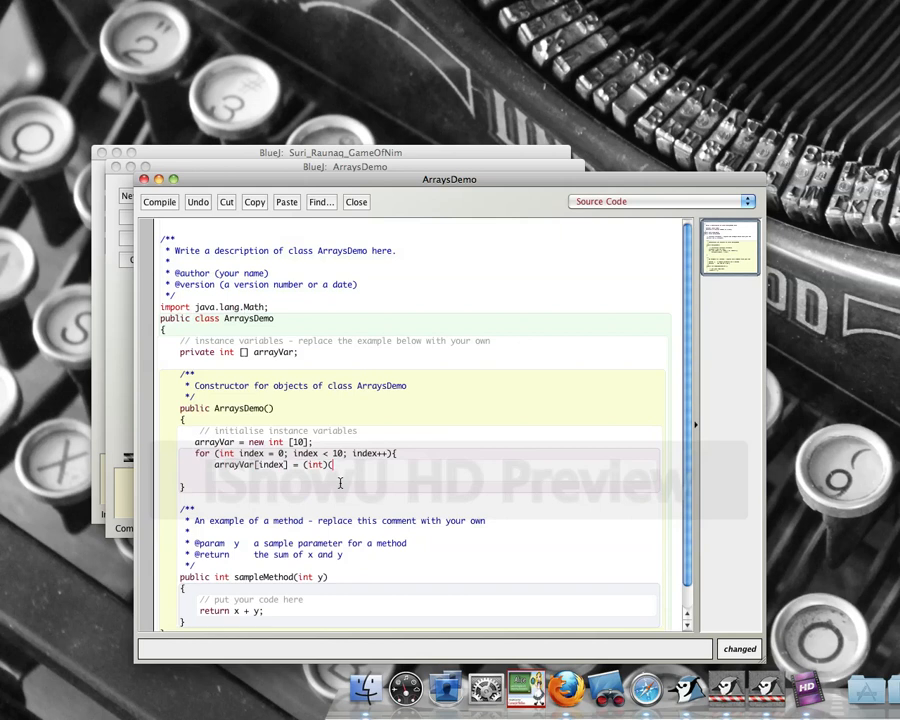
# - Complete it as '(int)(52*Math.random()+1);' and close the loop with a brace
pyautogui.write('52')
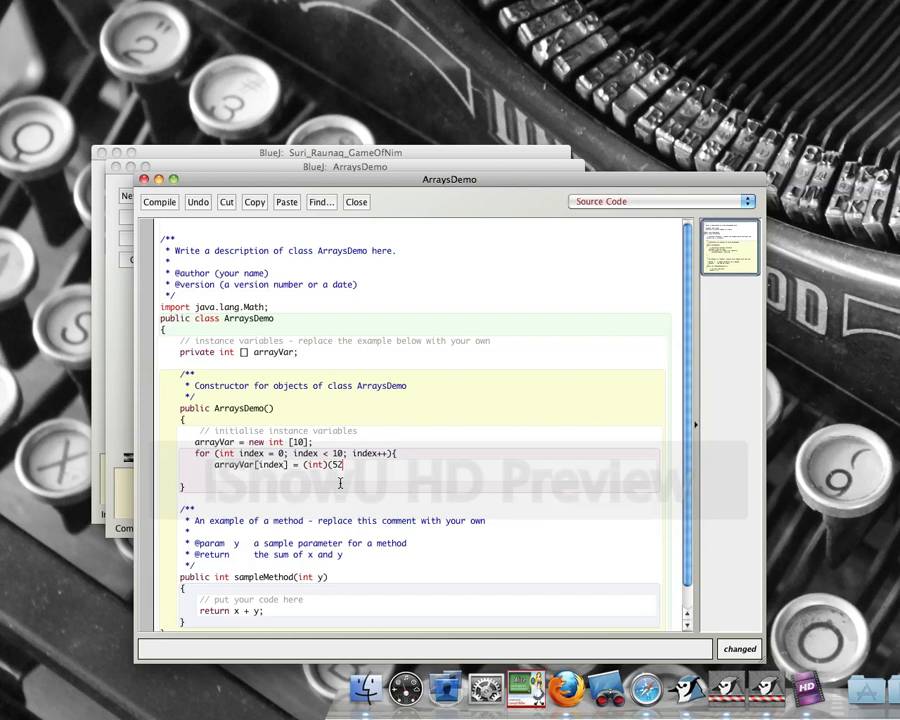
pyautogui.write('*')
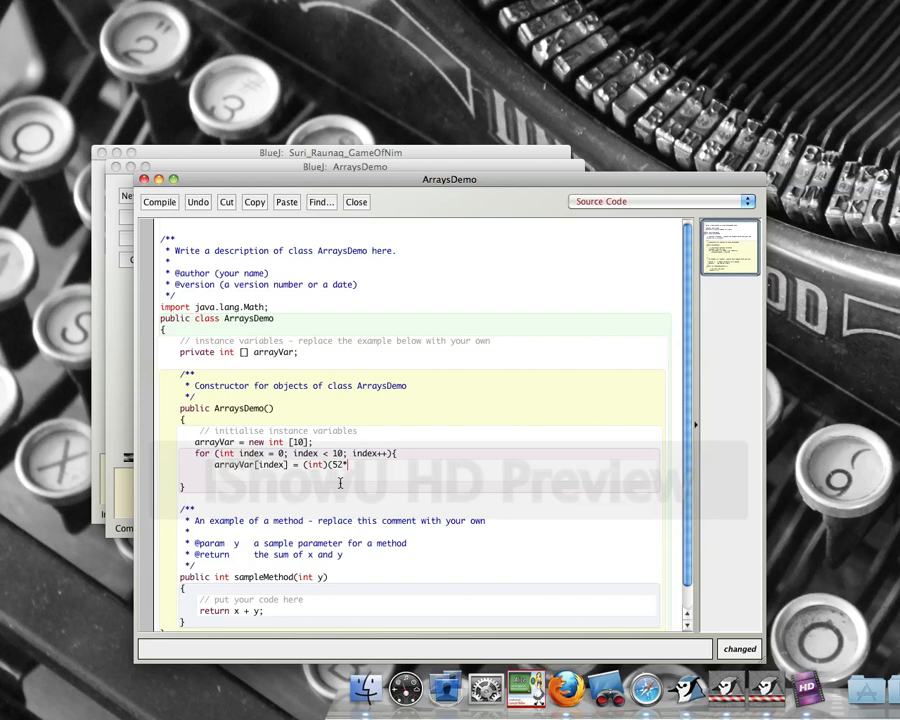
pyautogui.write('*')
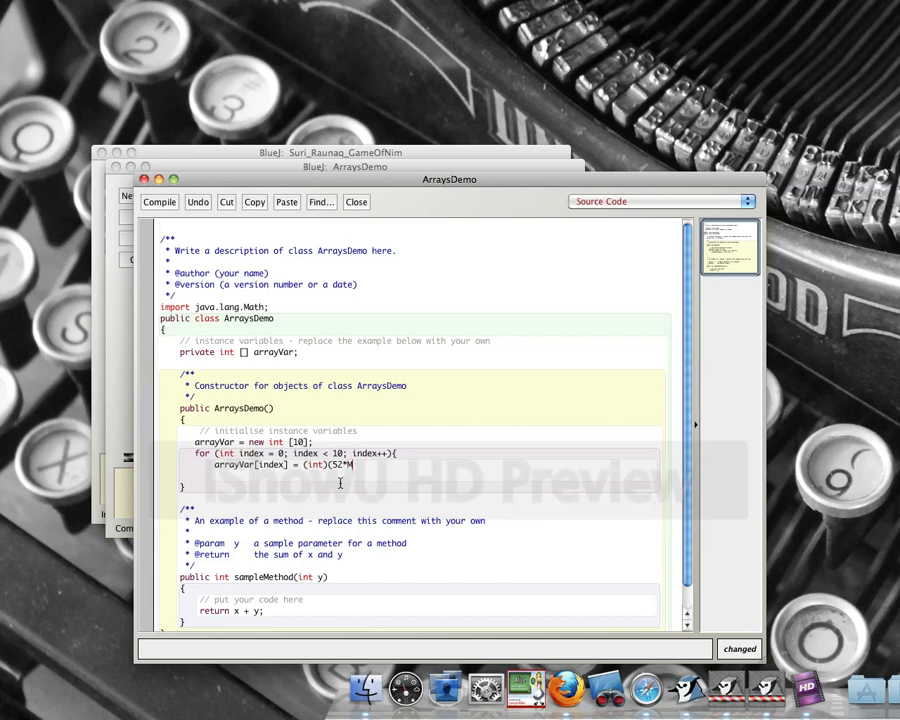
pyautogui.write('Math.rando')
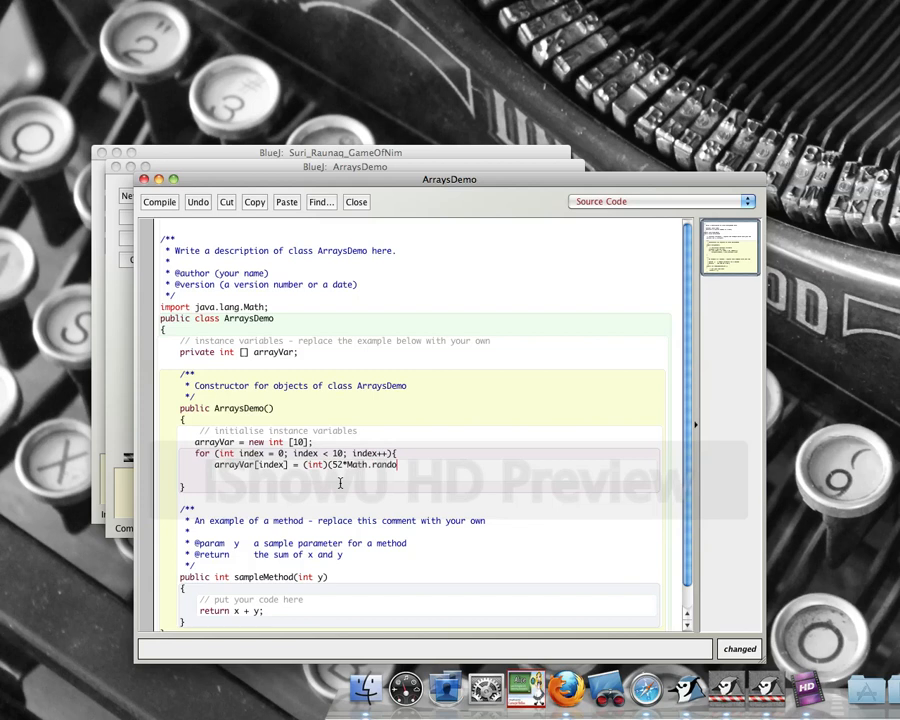
pyautogui.write('()')
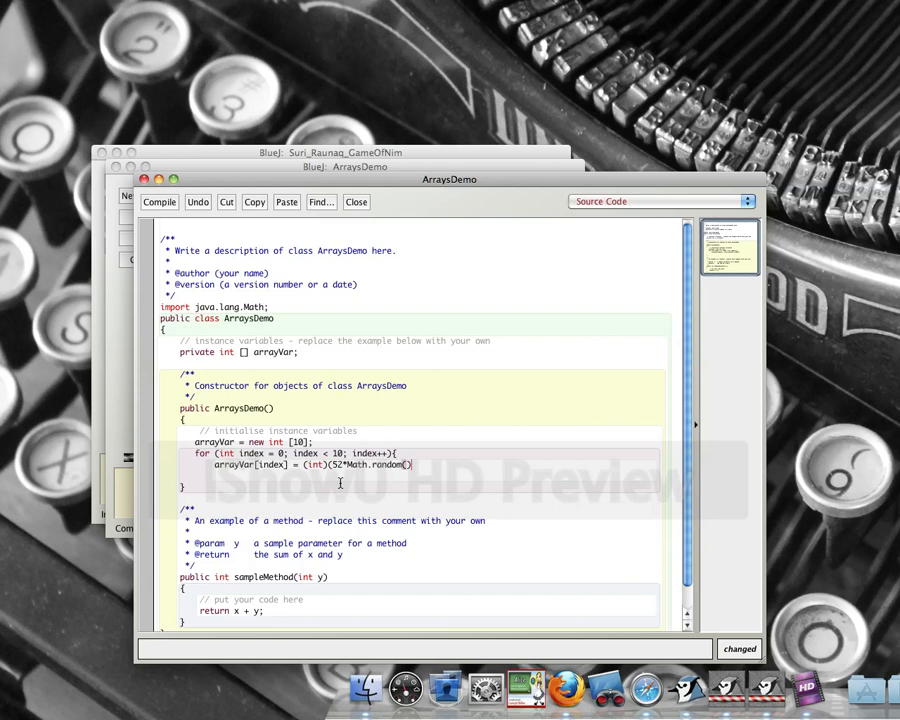
pyautogui.write('+1')
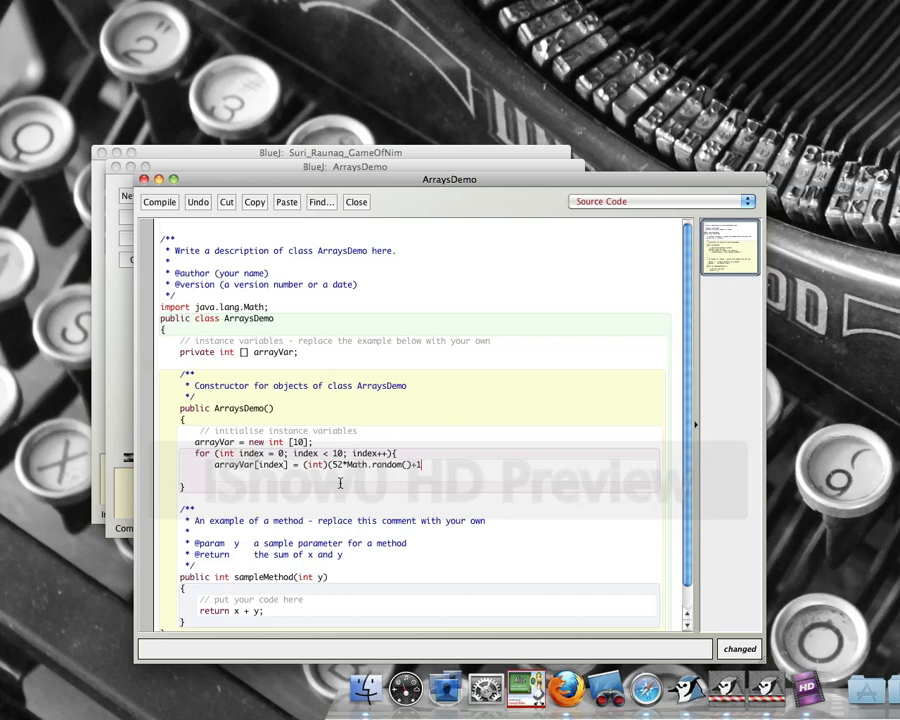
pyautogui.write(');')
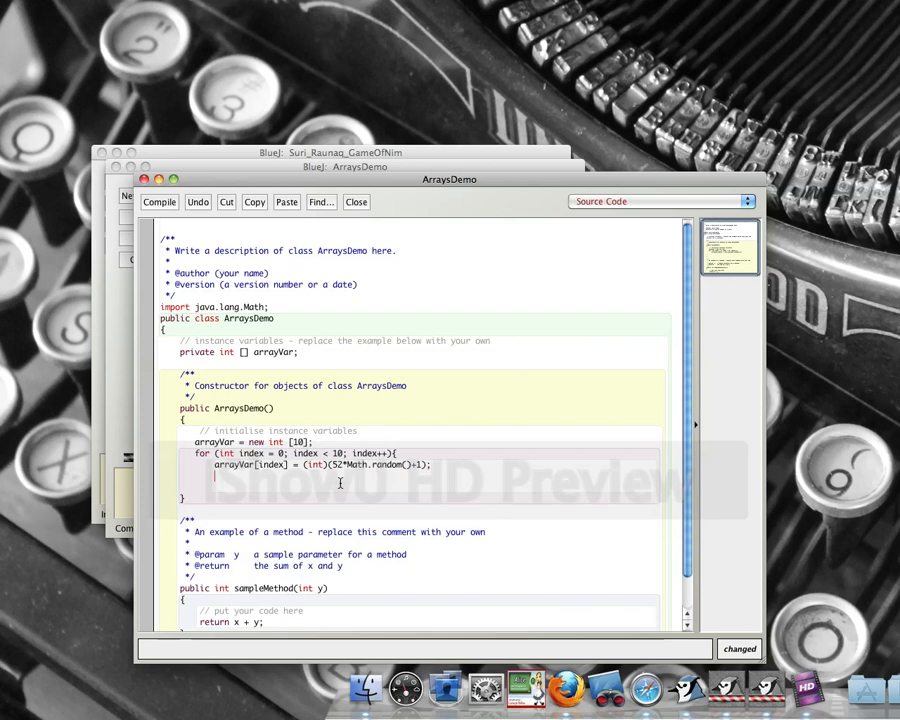
pyautogui.write('}')
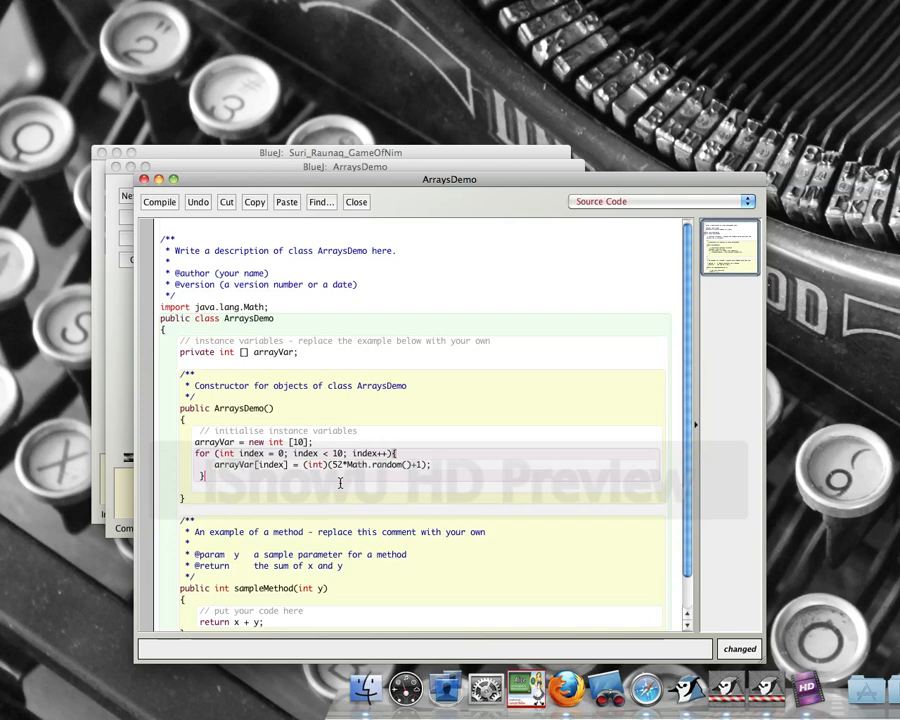
# - Remove the leftover sample method and compile ArraysDemo
pyautogui.click(160, 200)
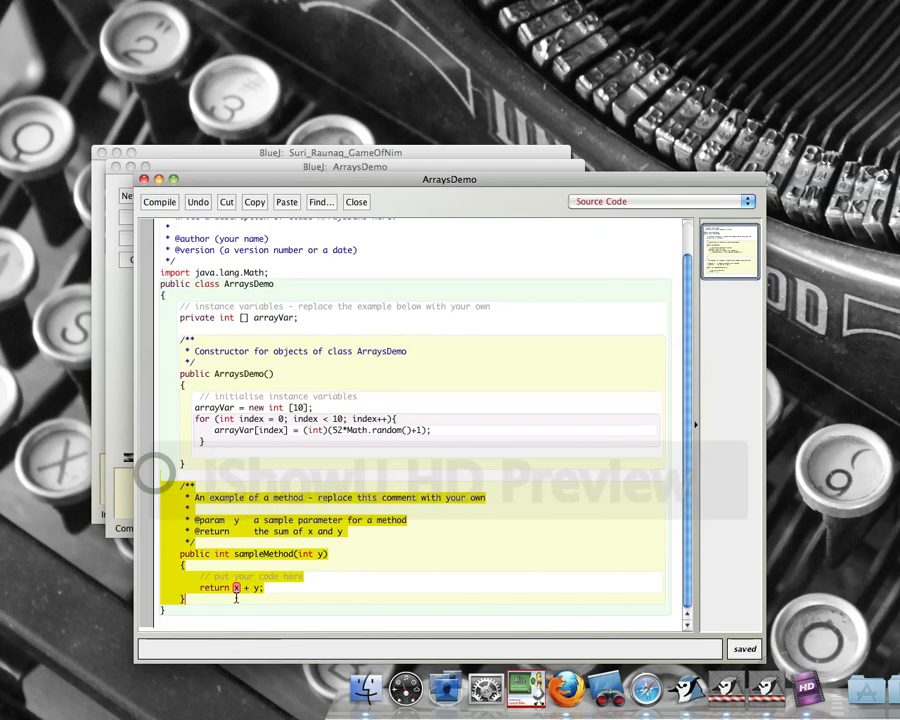
pyautogui.click(160, 202)
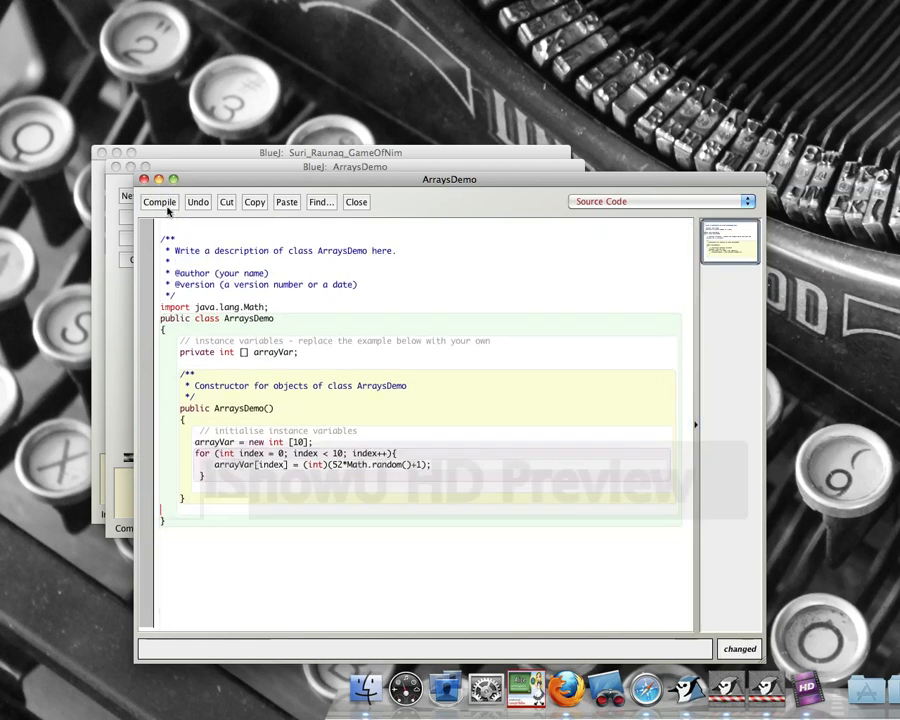
pyautogui.click(160, 200)
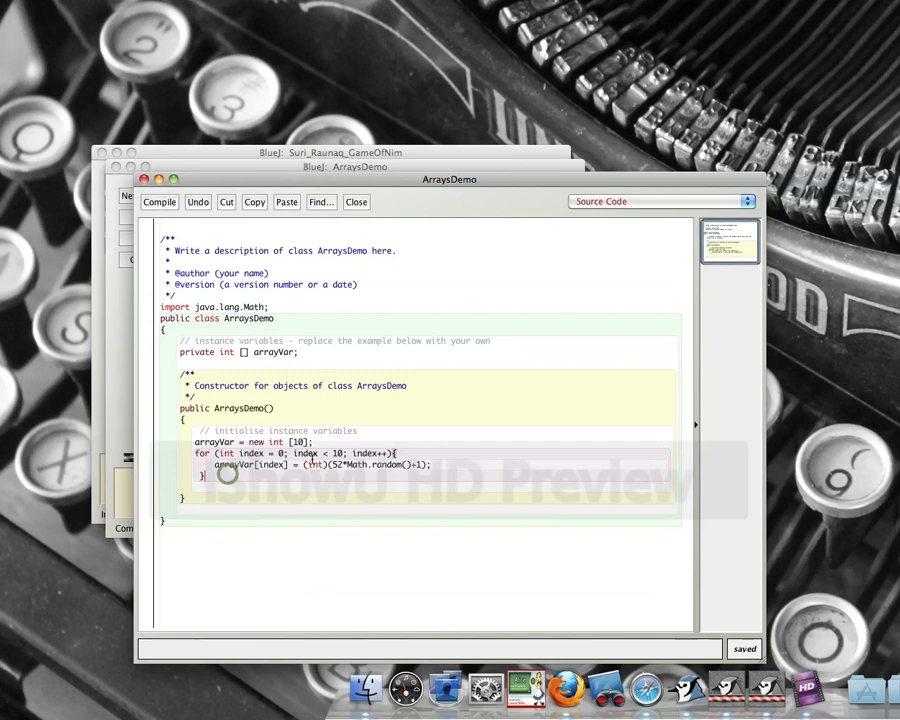
pyautogui.moveTo(244, 478)
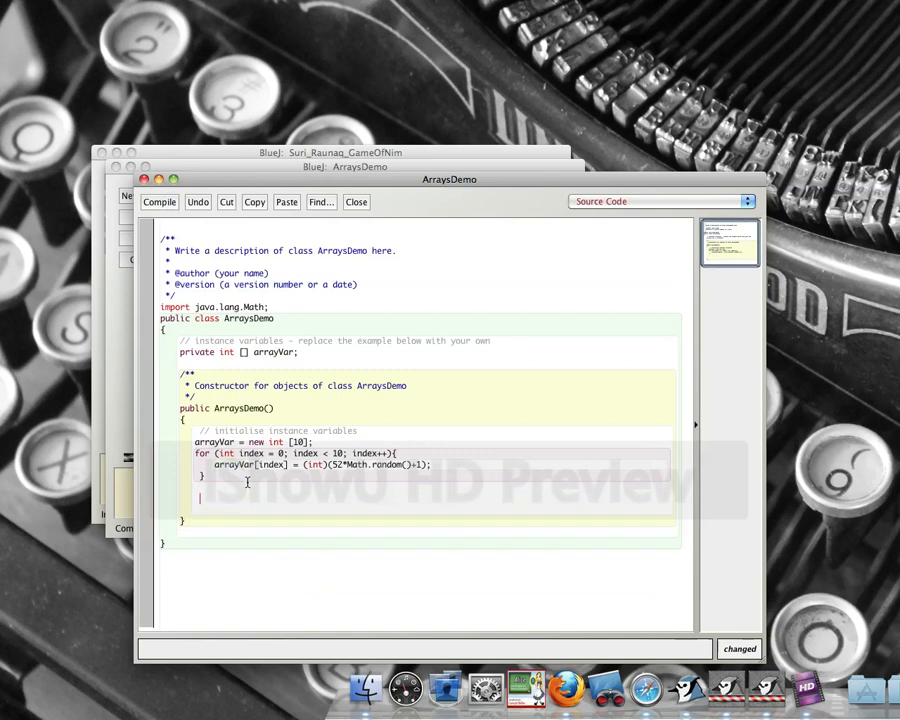
# - Write a second loop header 'for (int index = 0; index < 10; index++)'
pyautogui.write('for')
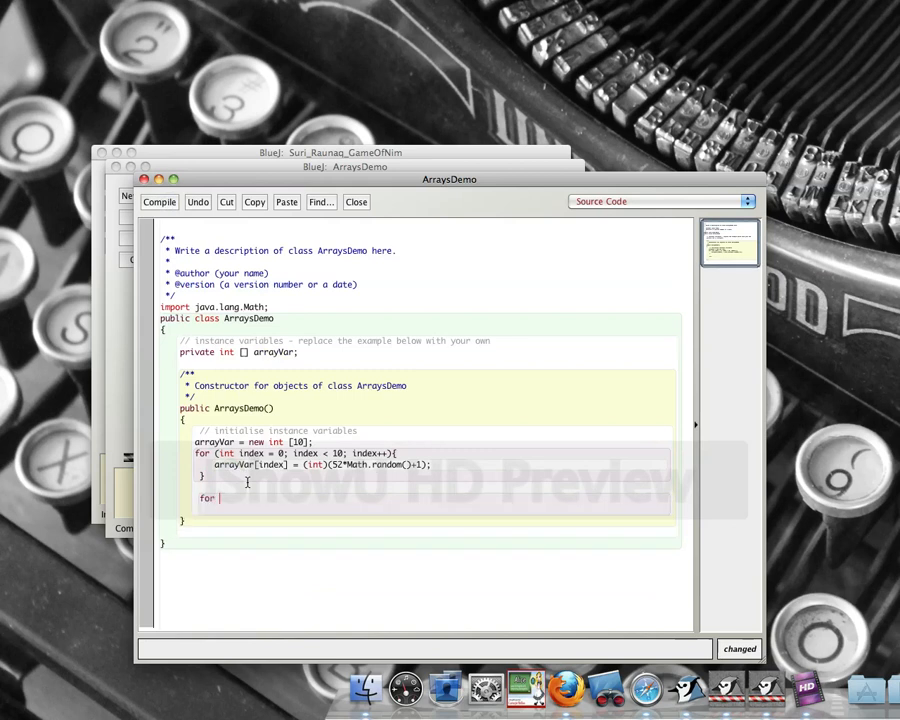
pyautogui.write('(int in')
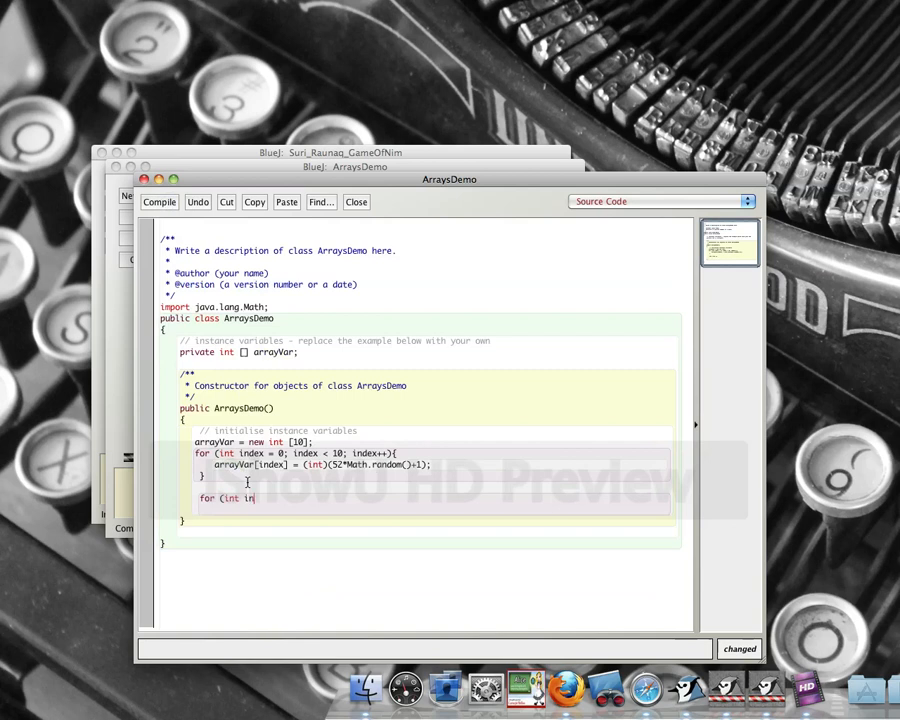
pyautogui.write('dex=')
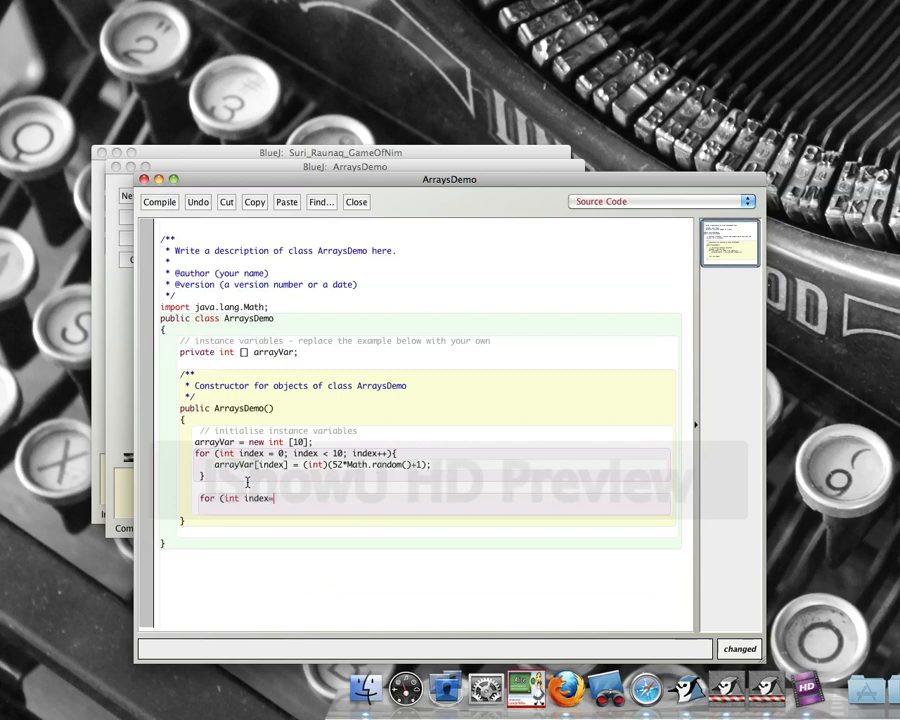
pyautogui.write('= 0; index <10')
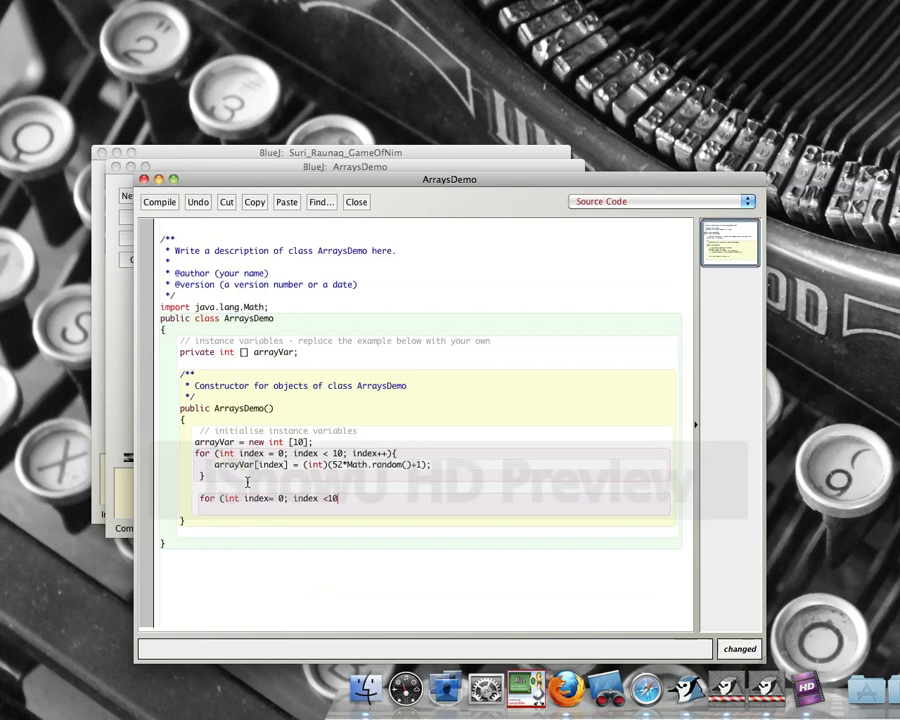
pyautogui.write('index')
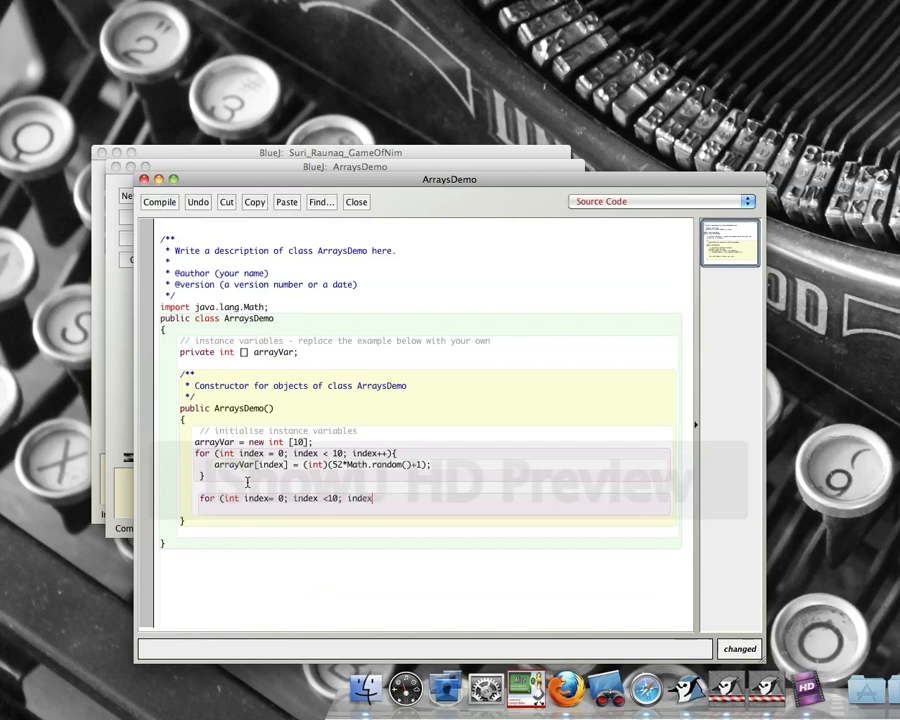
pyautogui.write('++) {')
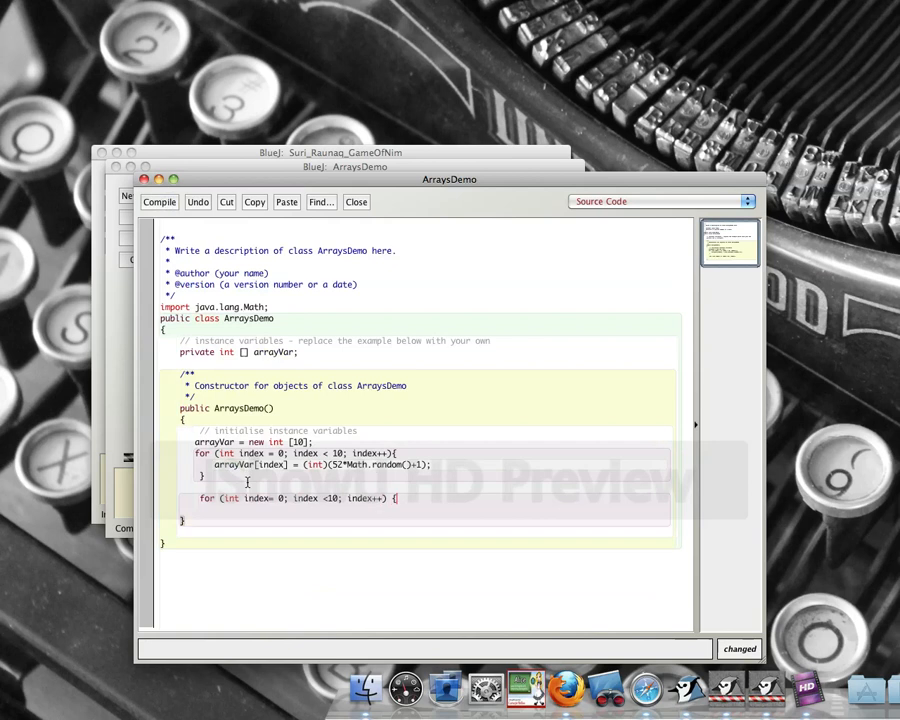
# - Make its body 'System.out.println(arrayVar[index]);' to print each element
pyautogui.write('S')
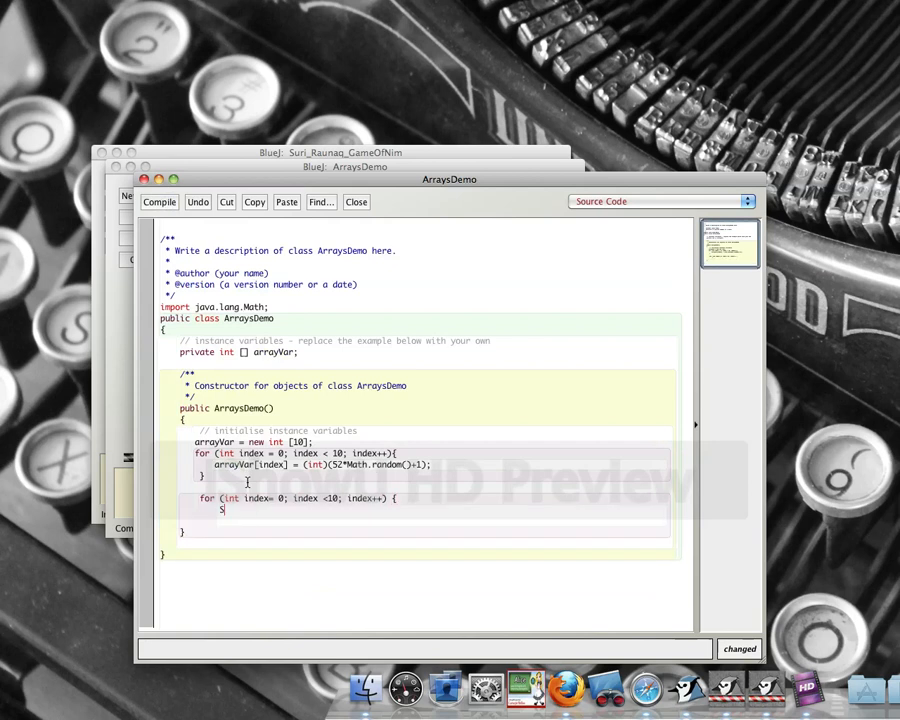
pyautogui.write('ystem')
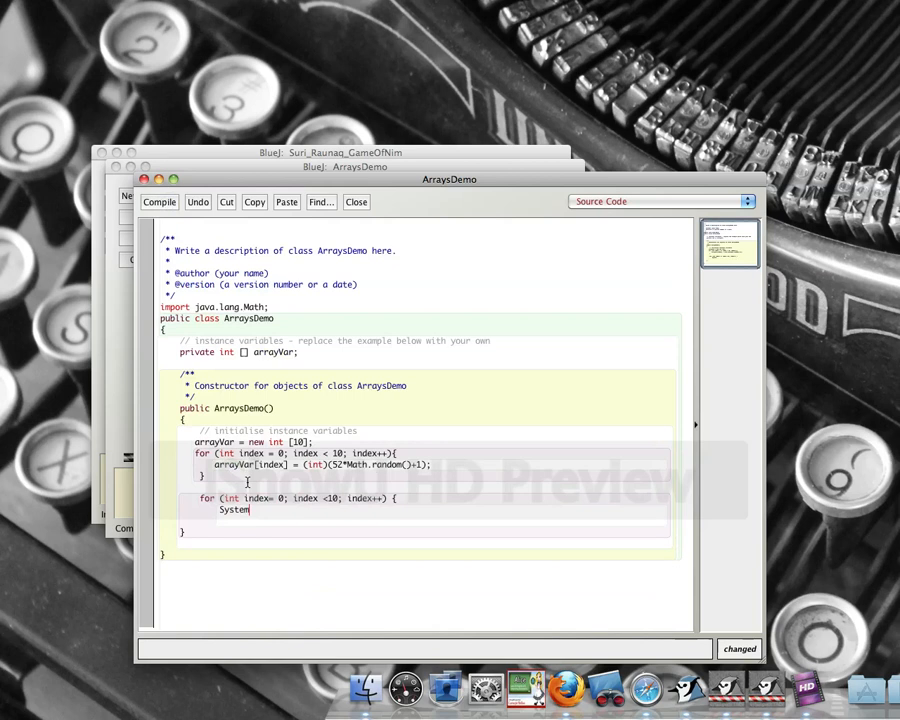
pyautogui.write('.out.')
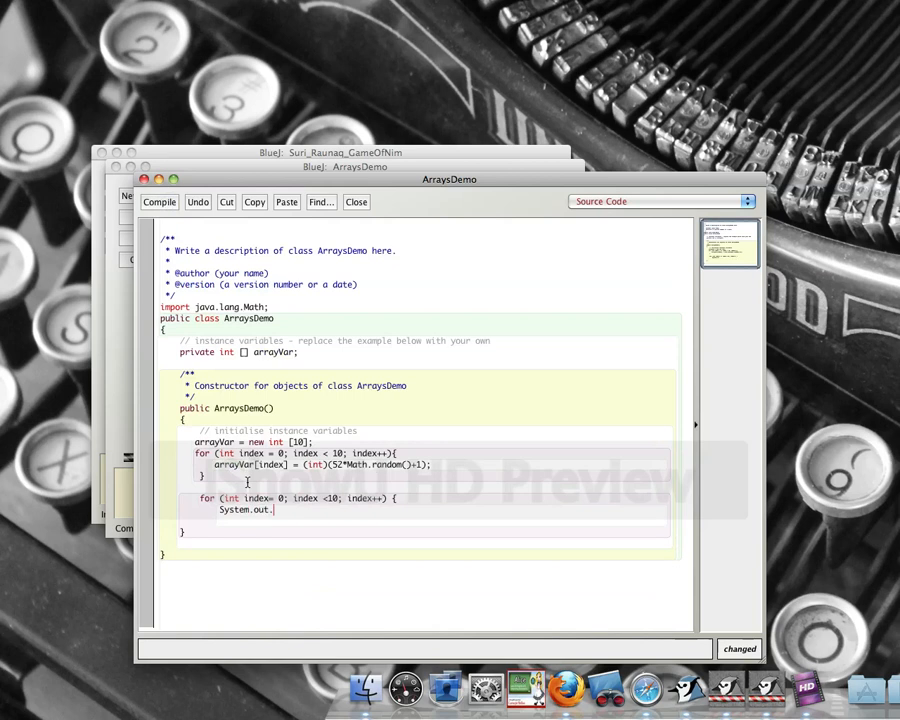
pyautogui.write('println')
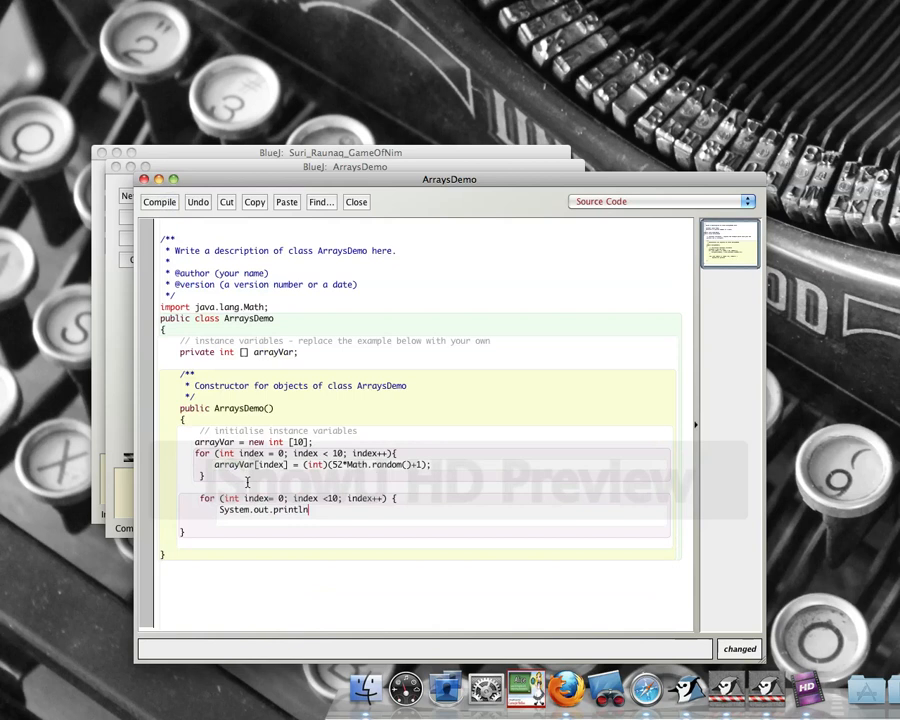
pyautogui.write('(')
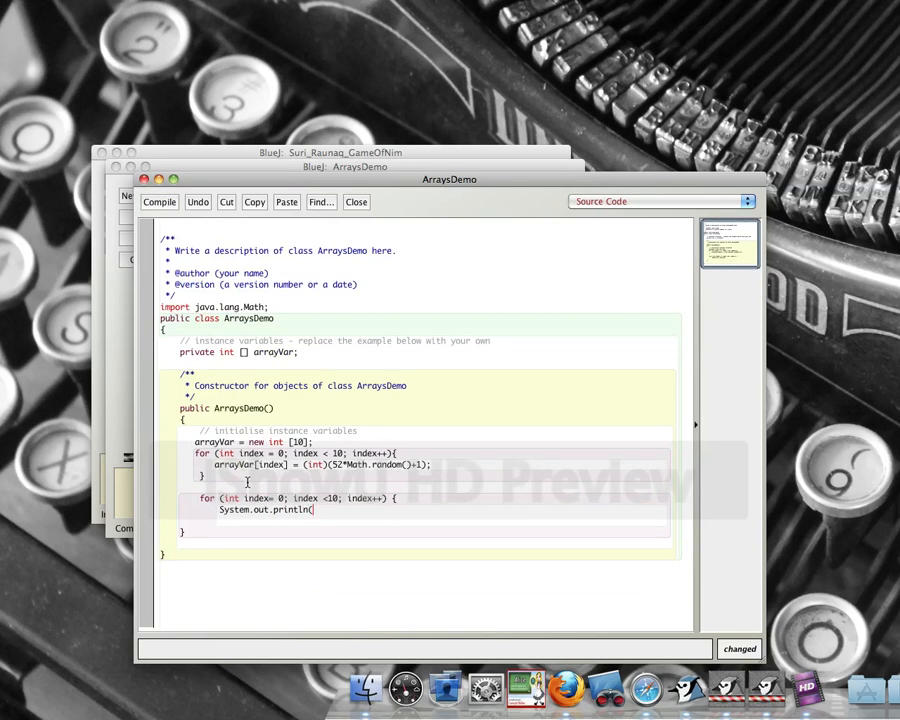
pyautogui.write('arrayVar')
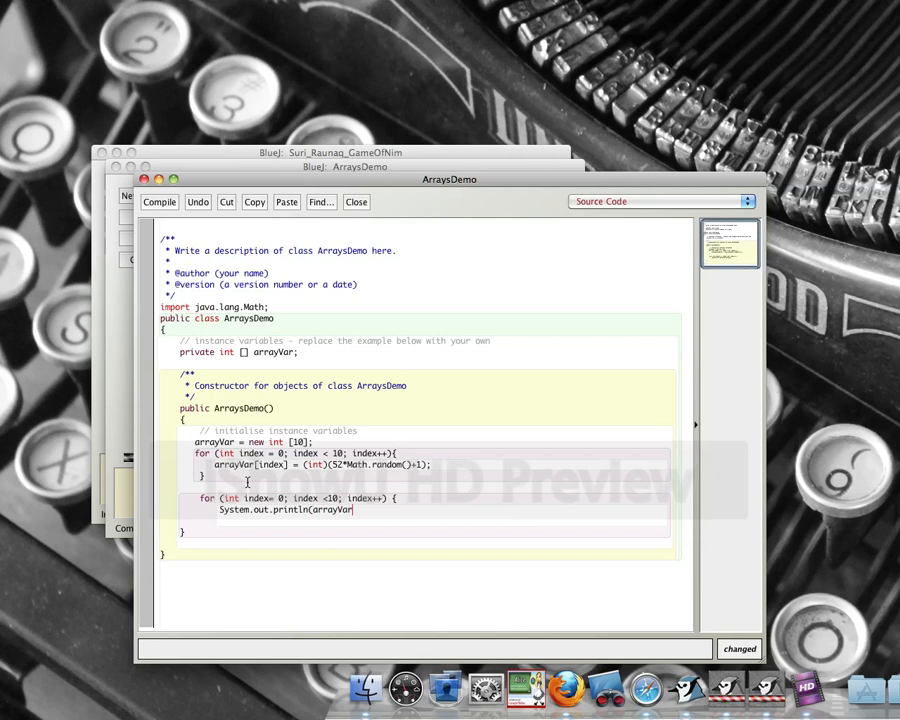
pyautogui.write('[ind')
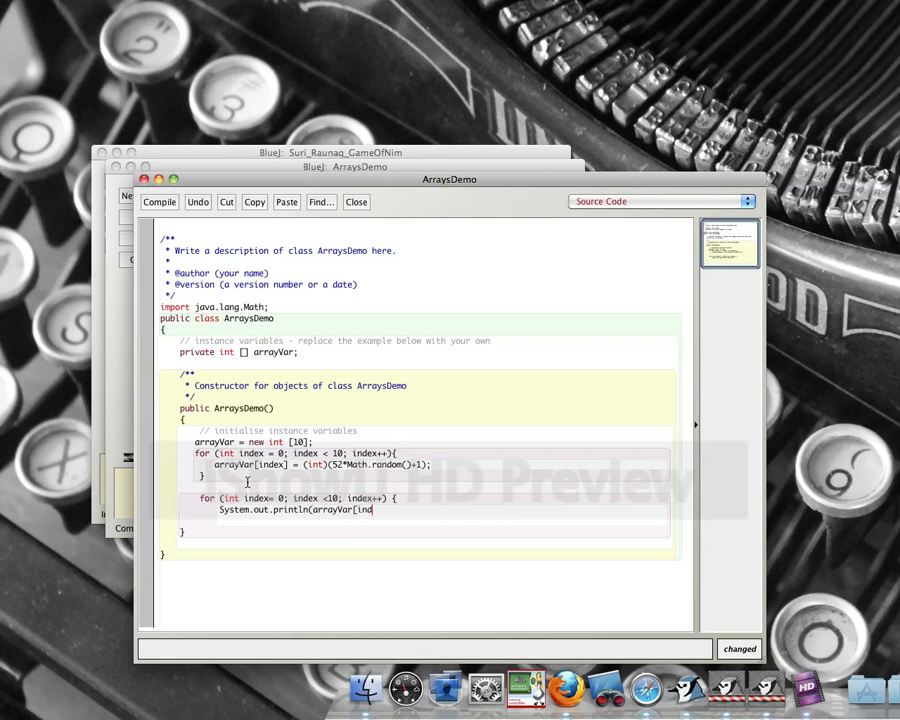
pyautogui.write('ex')
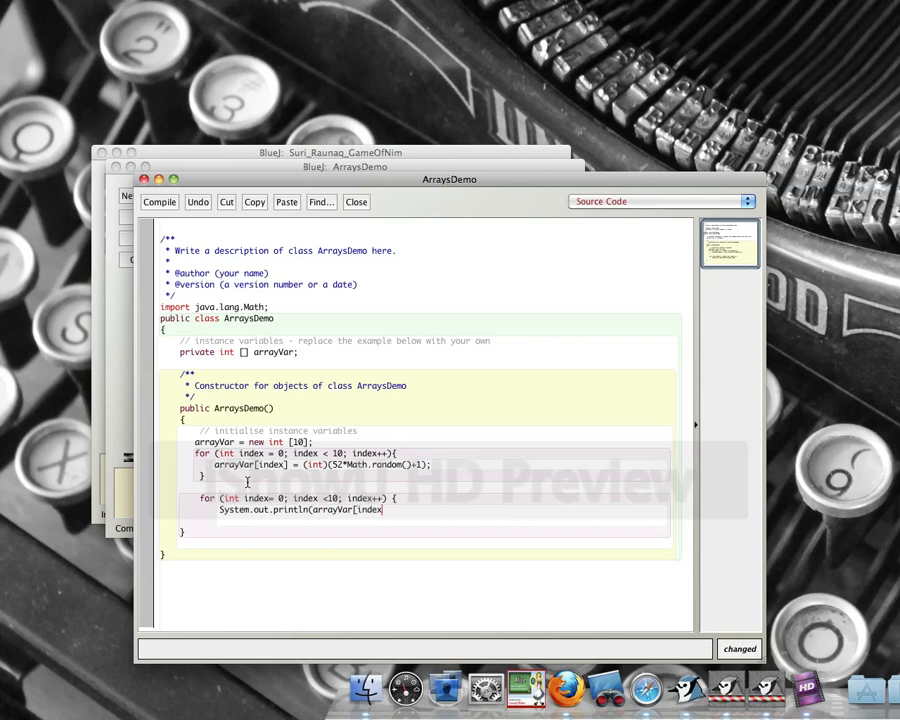
pyautogui.write(']')
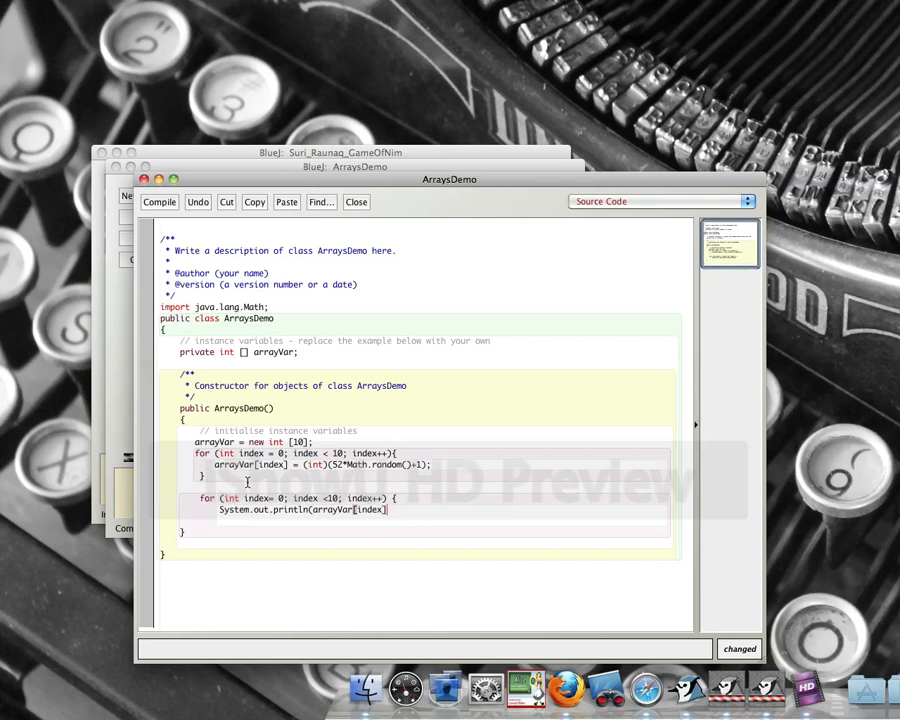
pyautogui.write(');')
pyautogui.write('}')
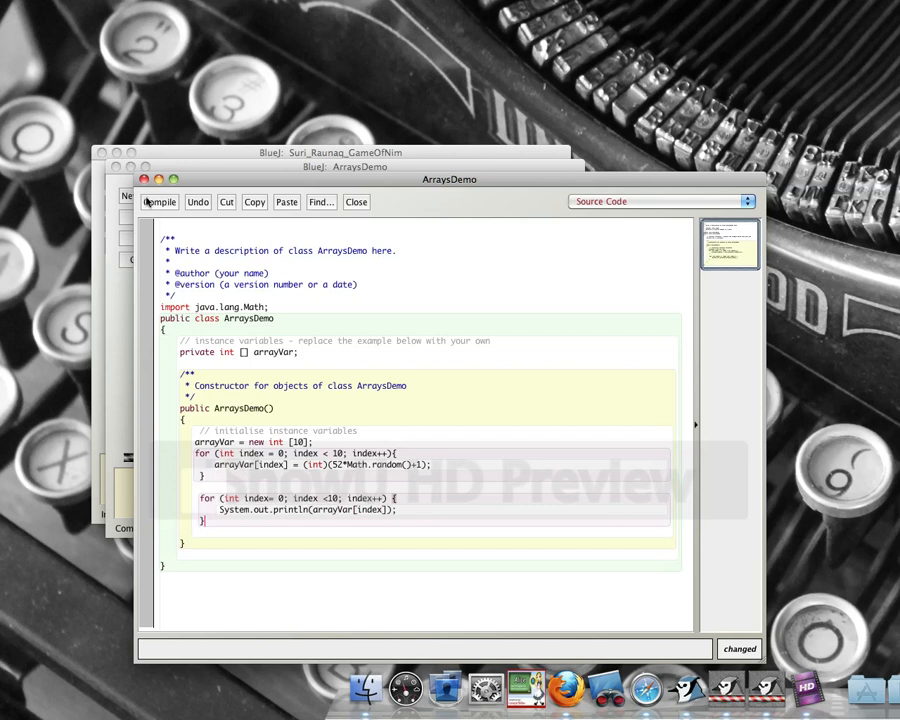
# - Compile cleanly and create a new ArraysDemo instance that prints ten random numbers
pyautogui.click(160, 202)
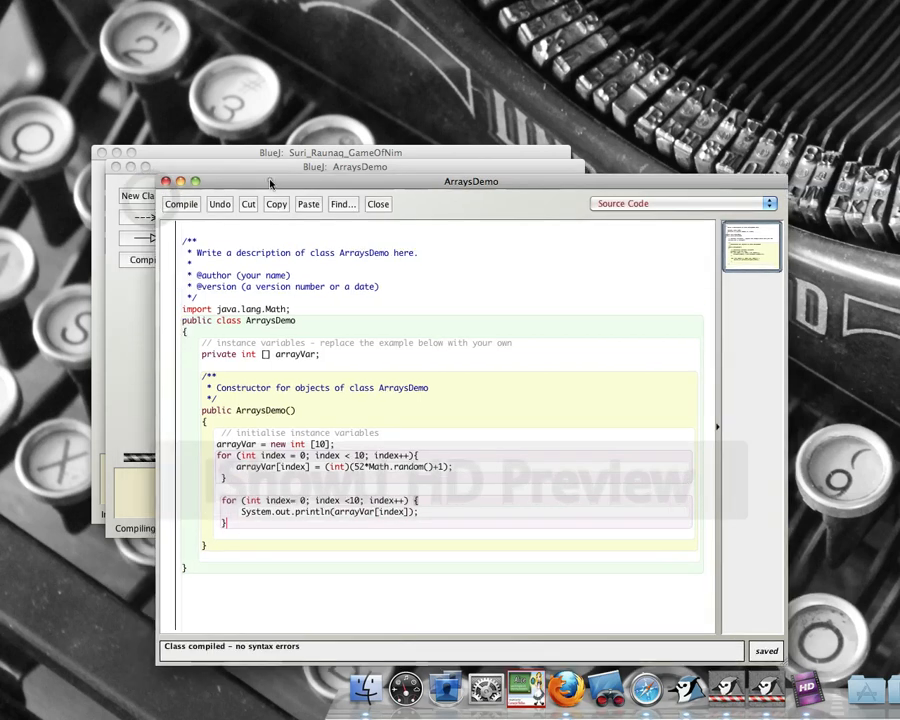
pyautogui.rightClick(270, 210)
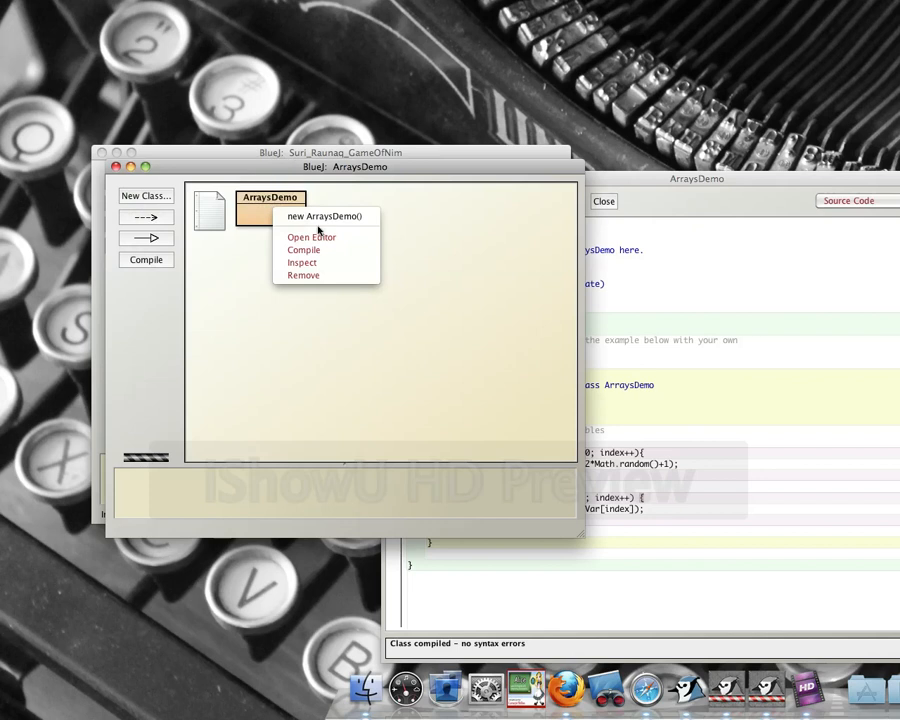
pyautogui.click(324, 216)
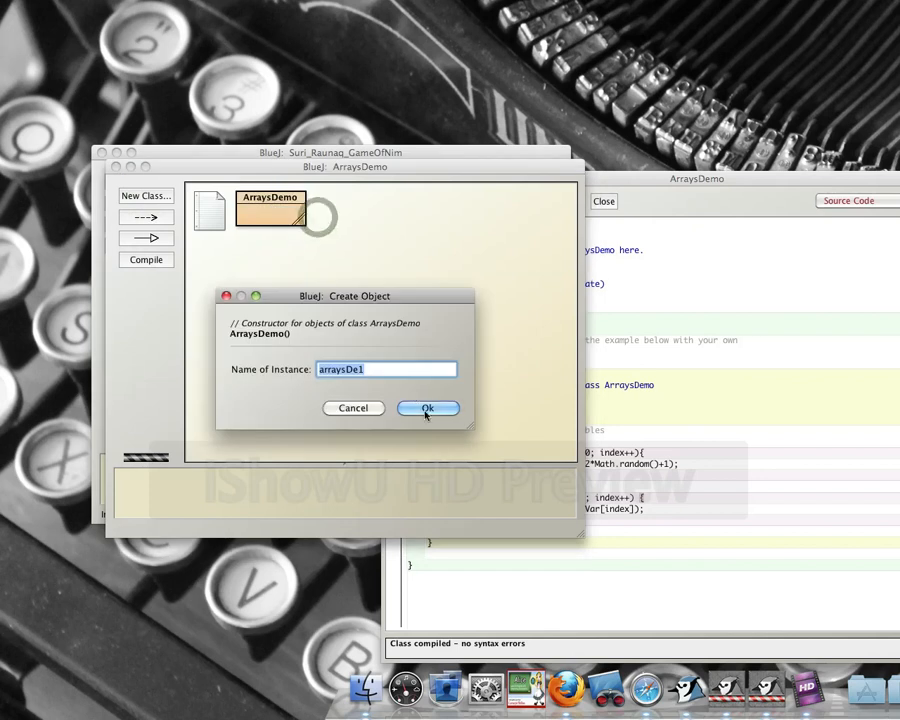
pyautogui.click(428, 408)
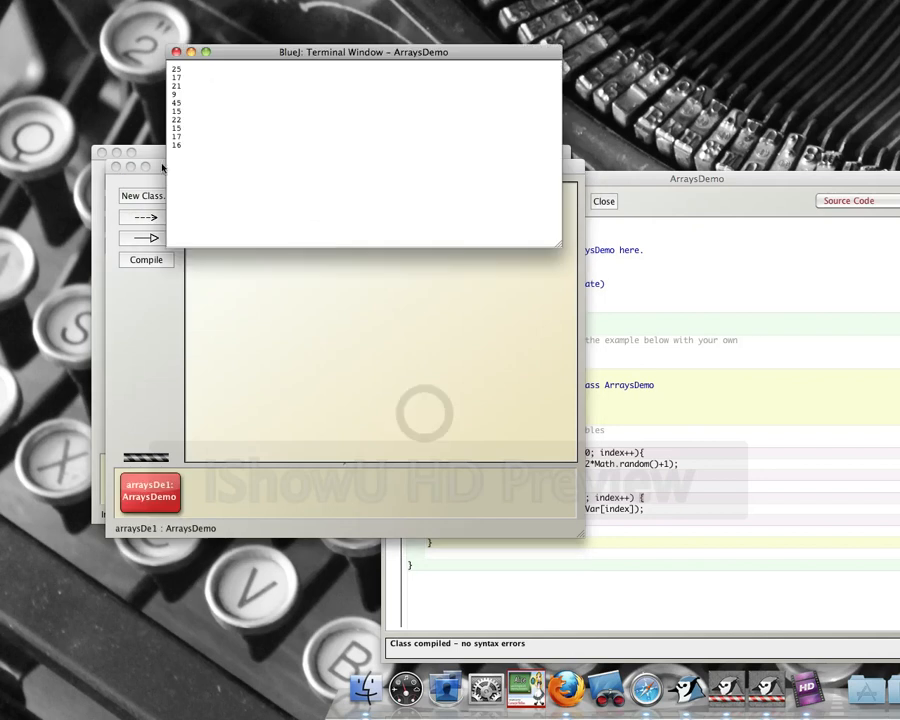
pyautogui.moveTo(184, 168)
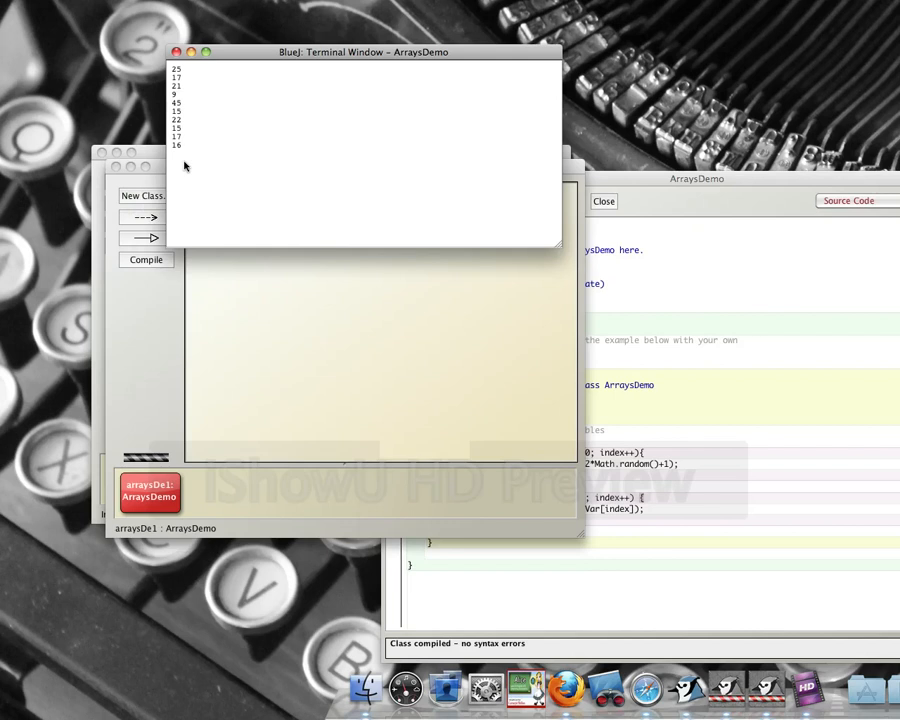
pyautogui.moveTo(176, 42)
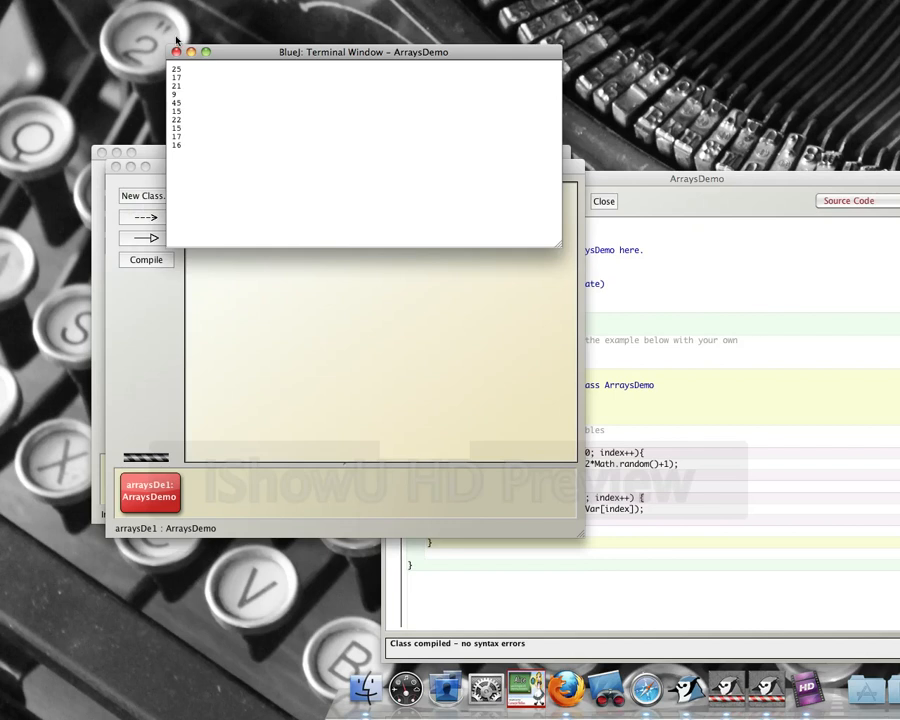